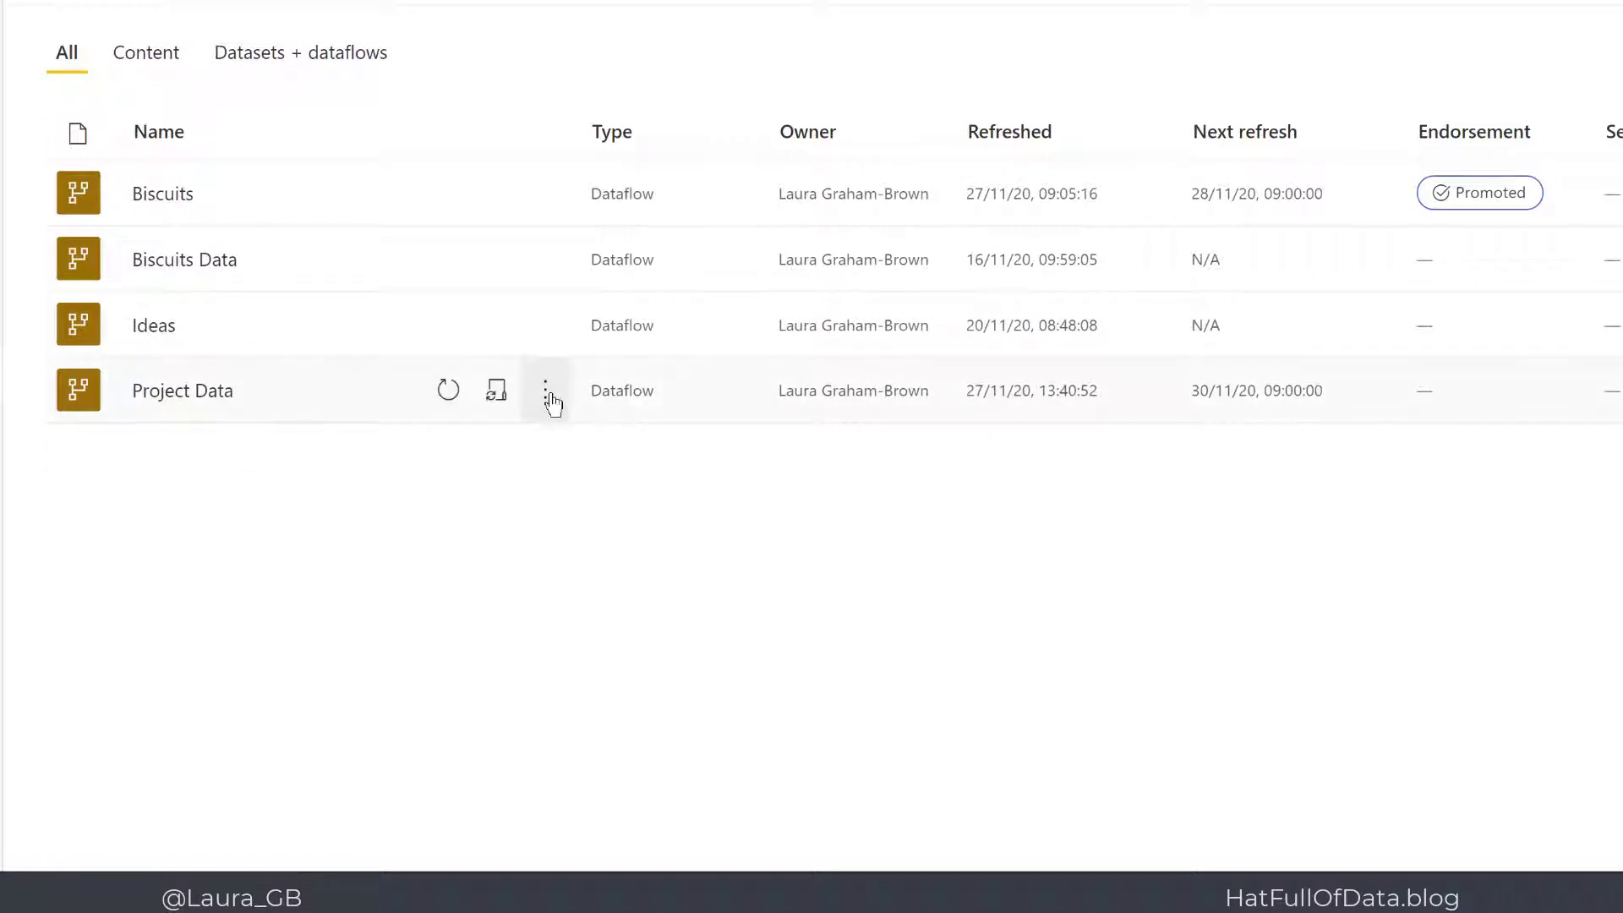
# Export the Project Data dataflow as a .json file from its More options menu.
pyautogui.click(546, 390)
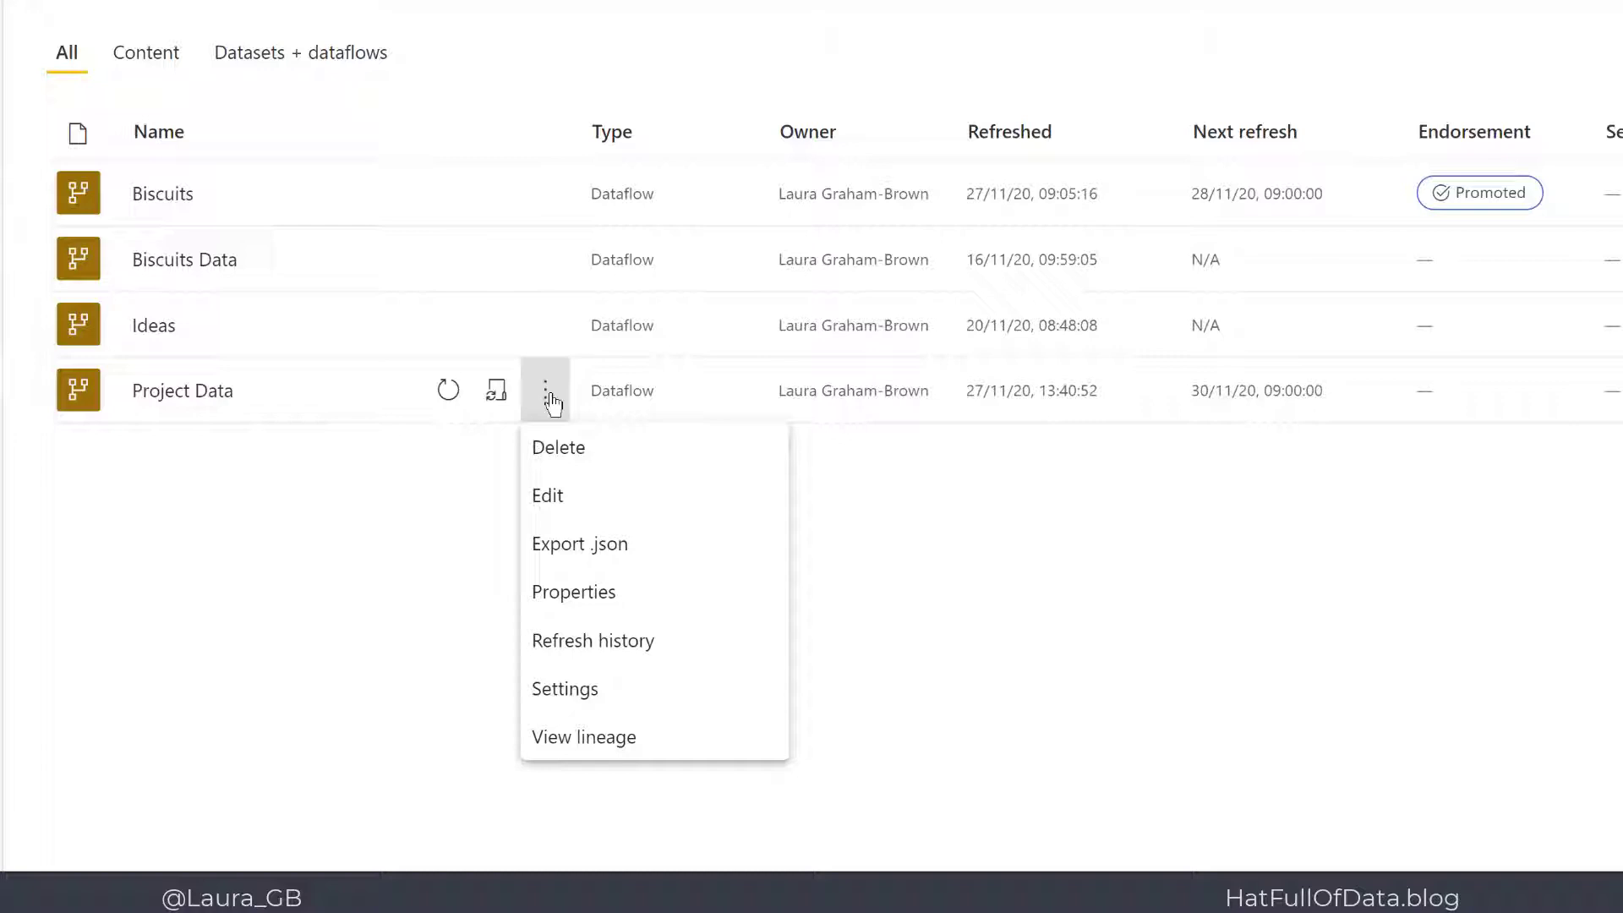
pyautogui.moveTo(580, 543)
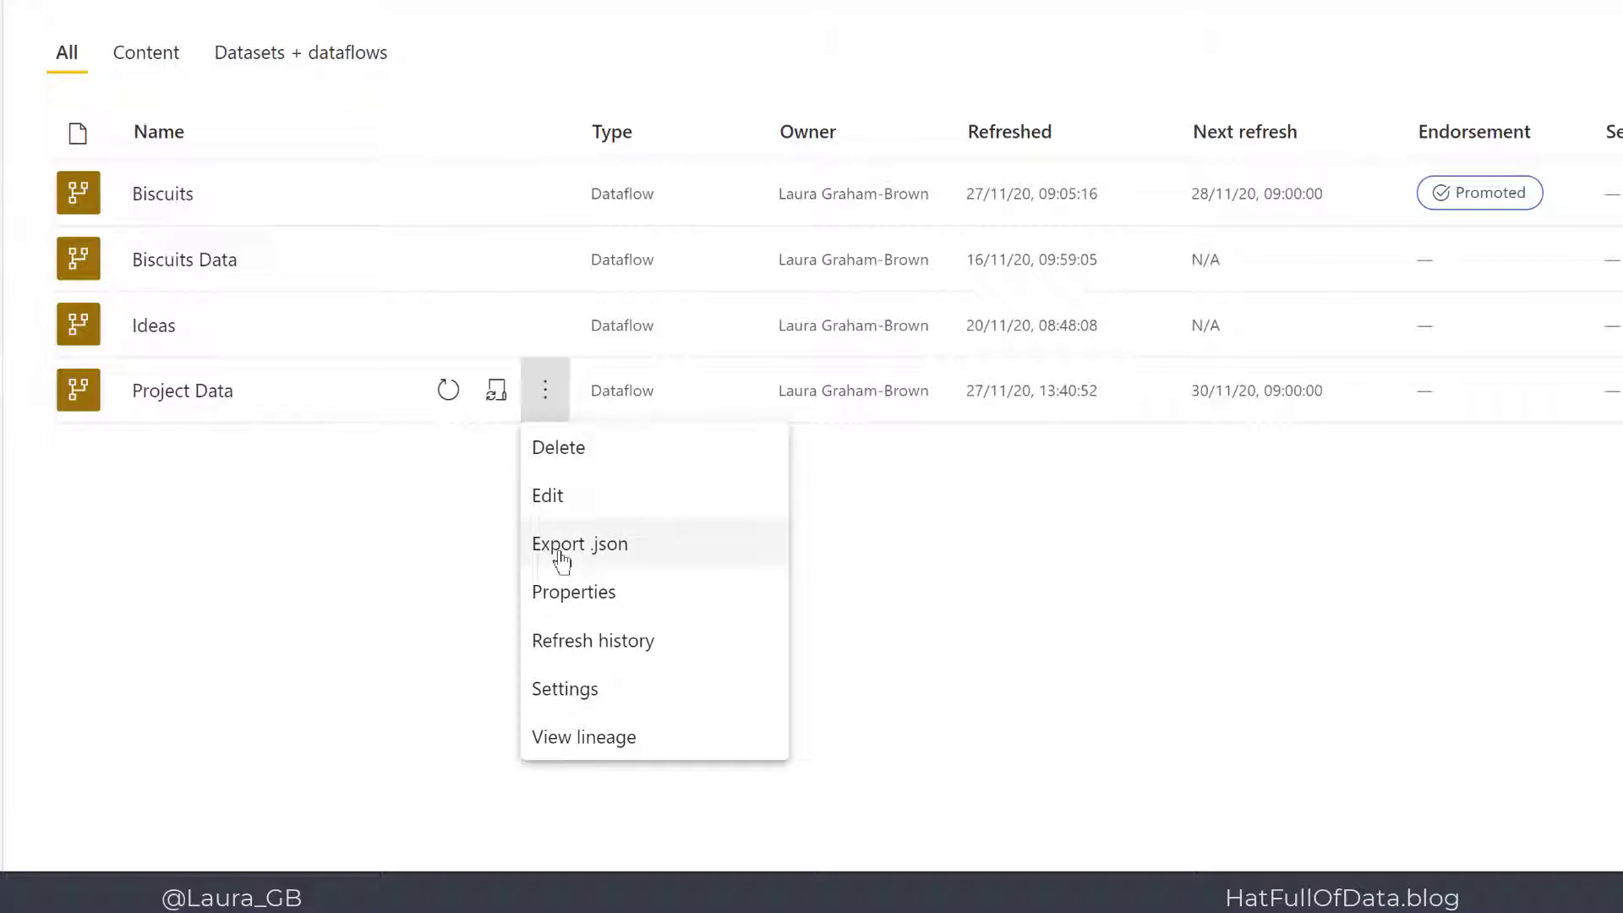
pyautogui.click(580, 543)
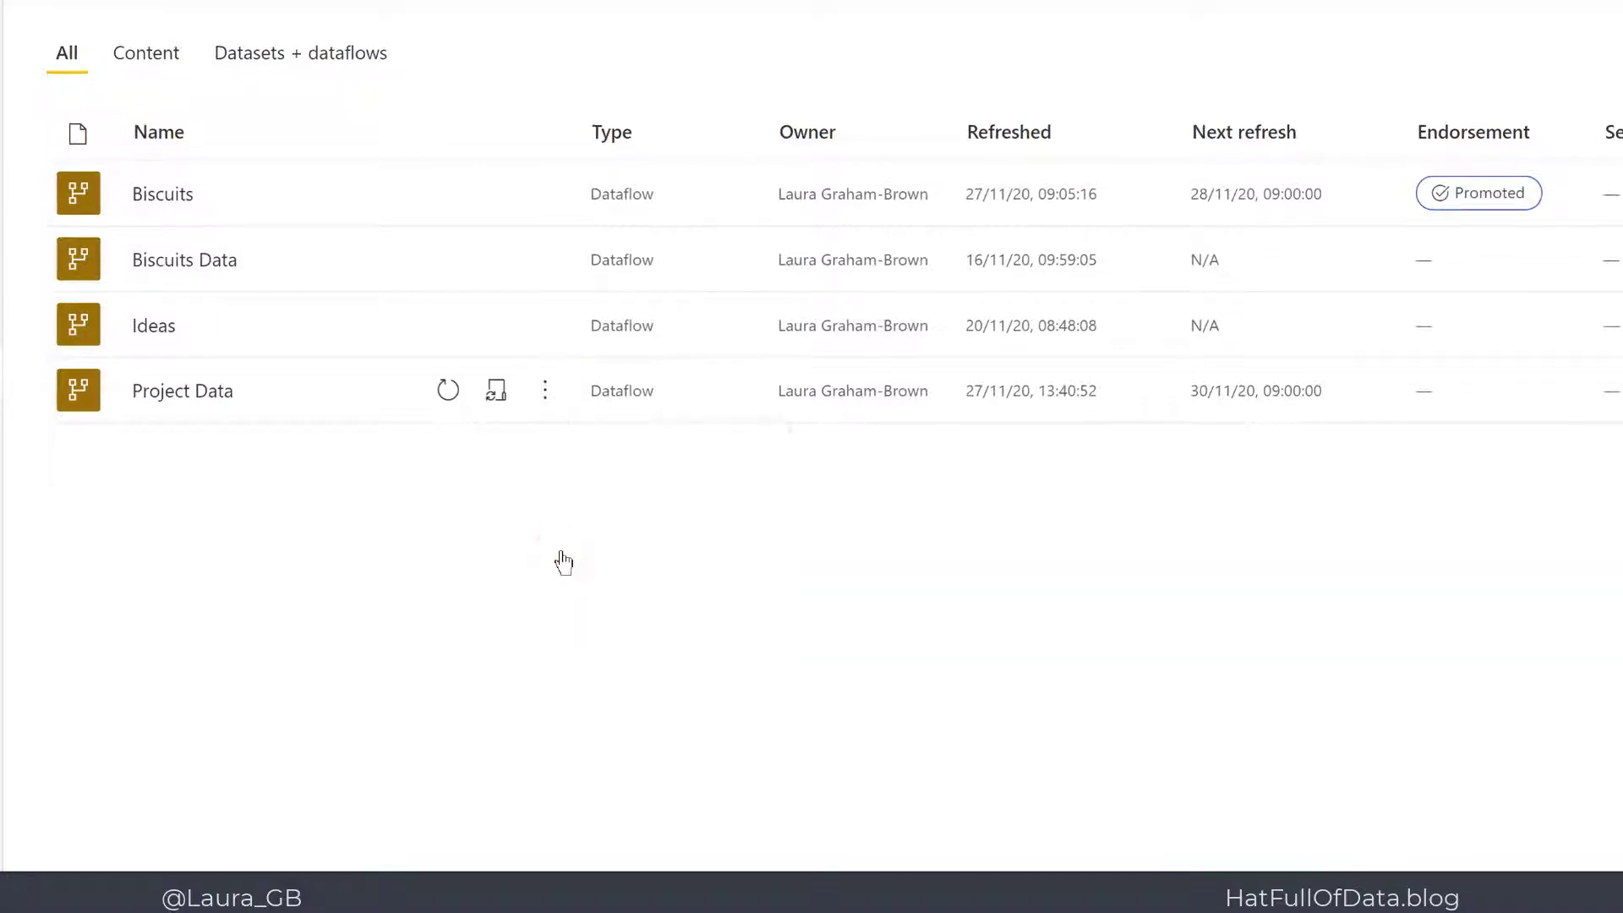
pyautogui.click(495, 391)
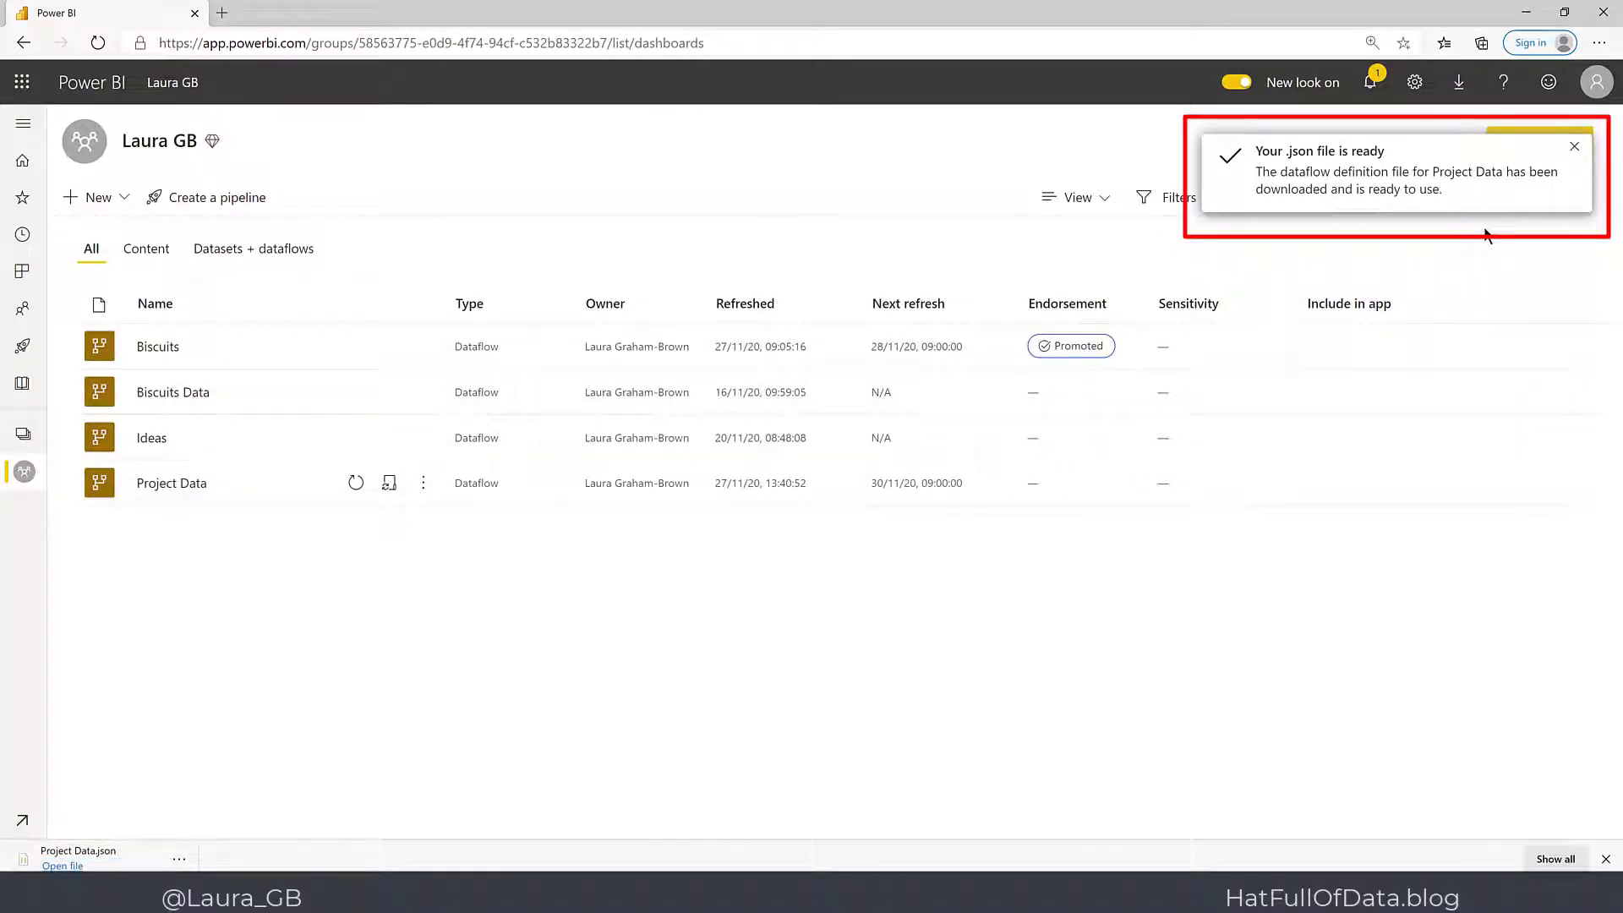
pyautogui.moveTo(671, 739)
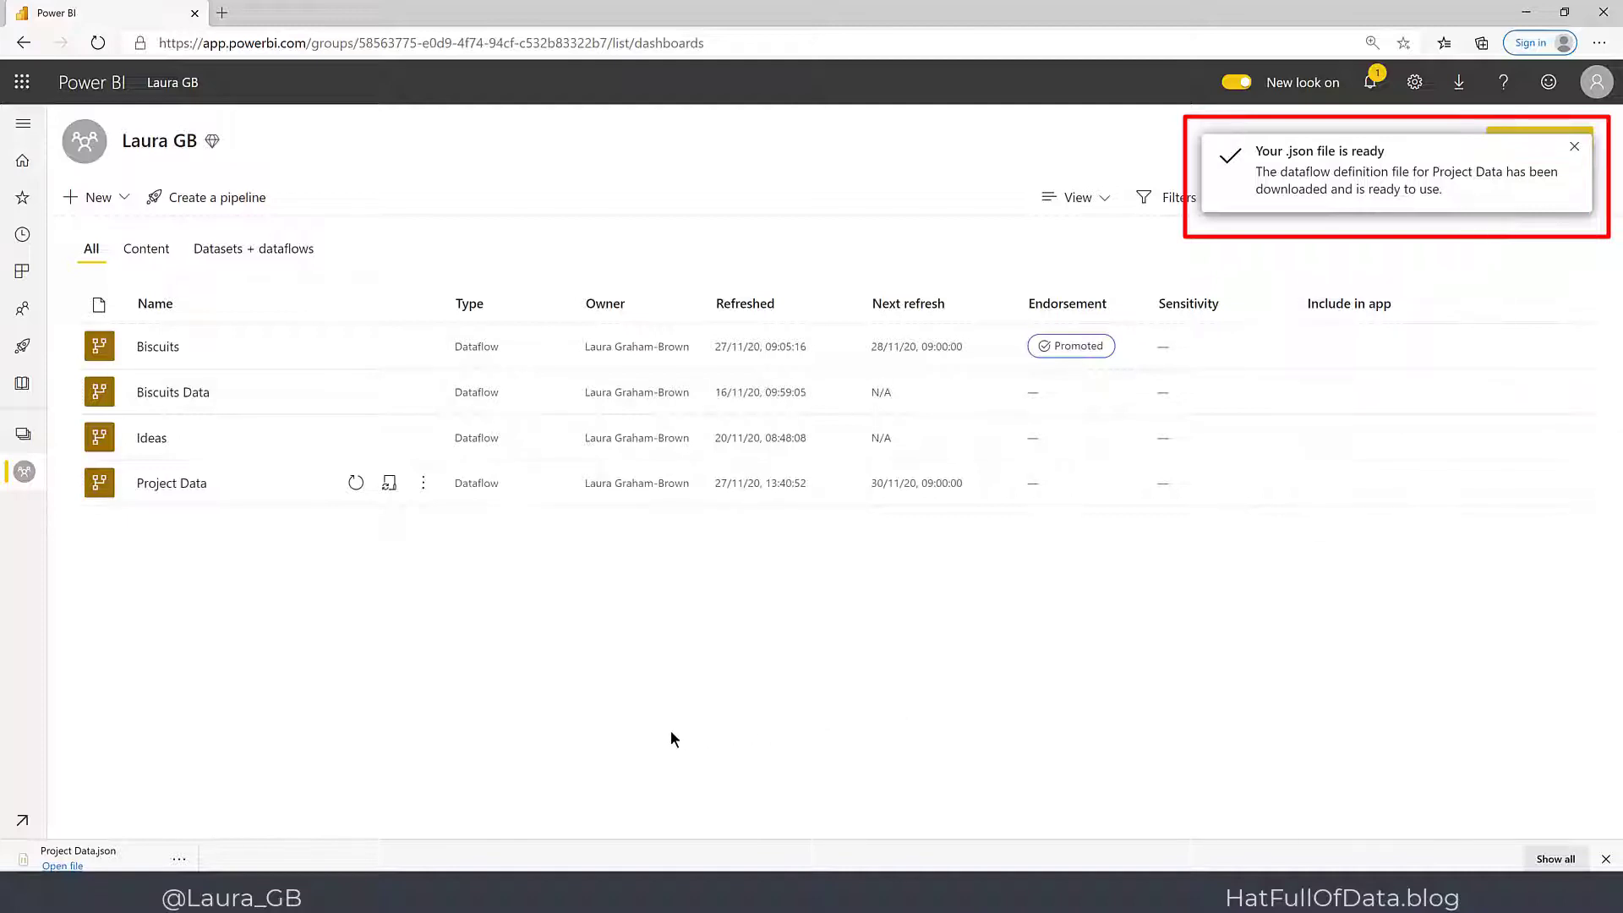
pyautogui.click(1574, 146)
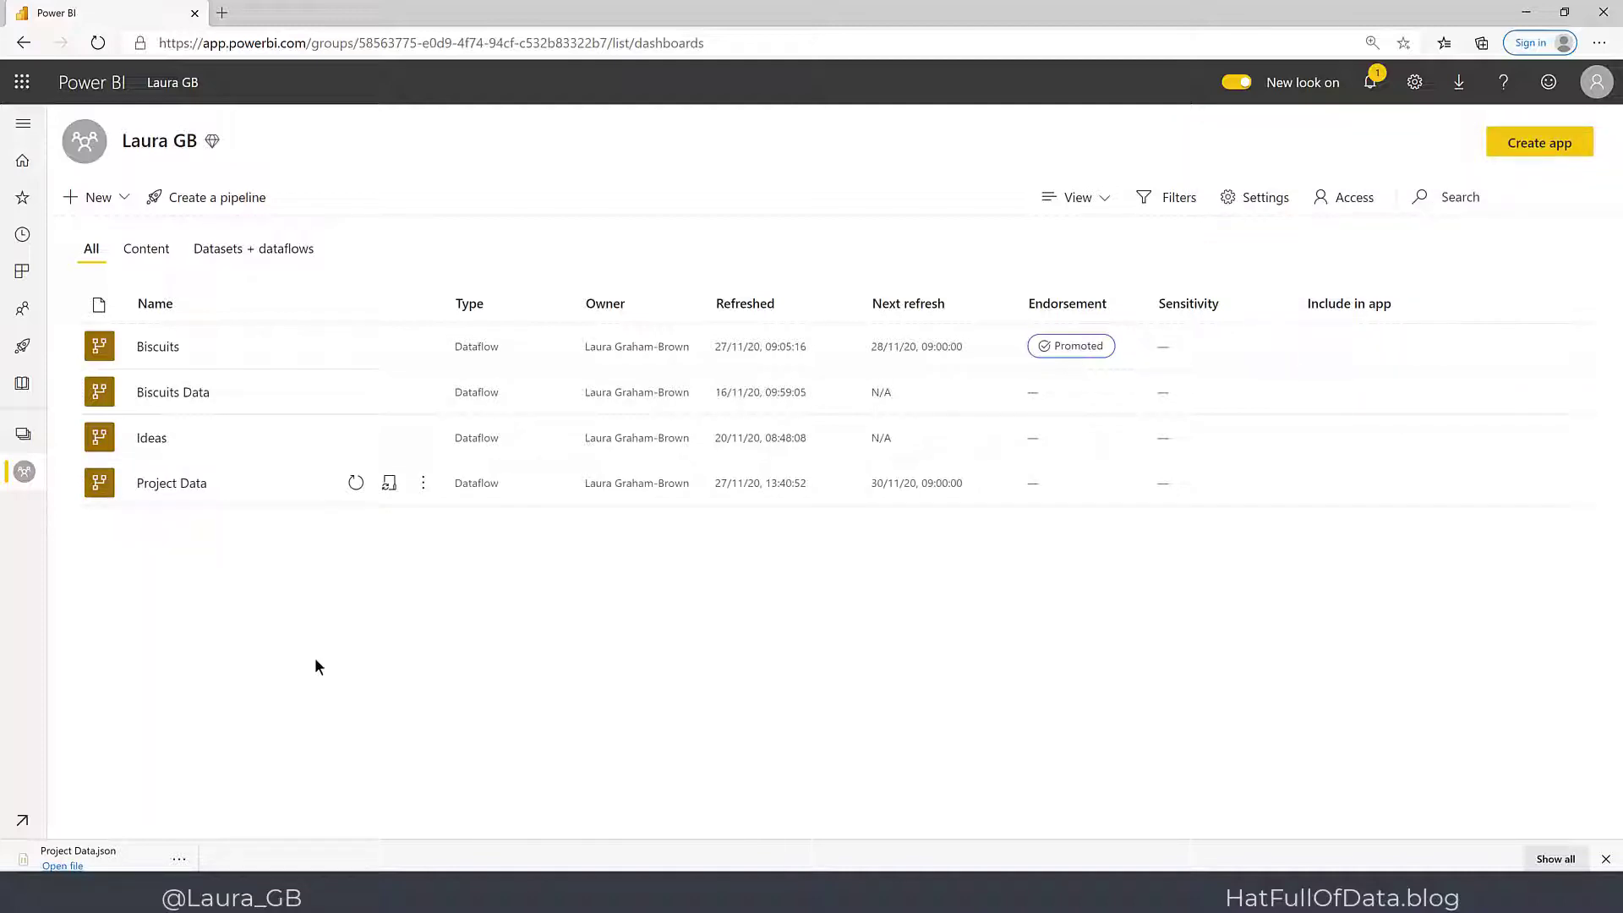
pyautogui.moveTo(22, 435)
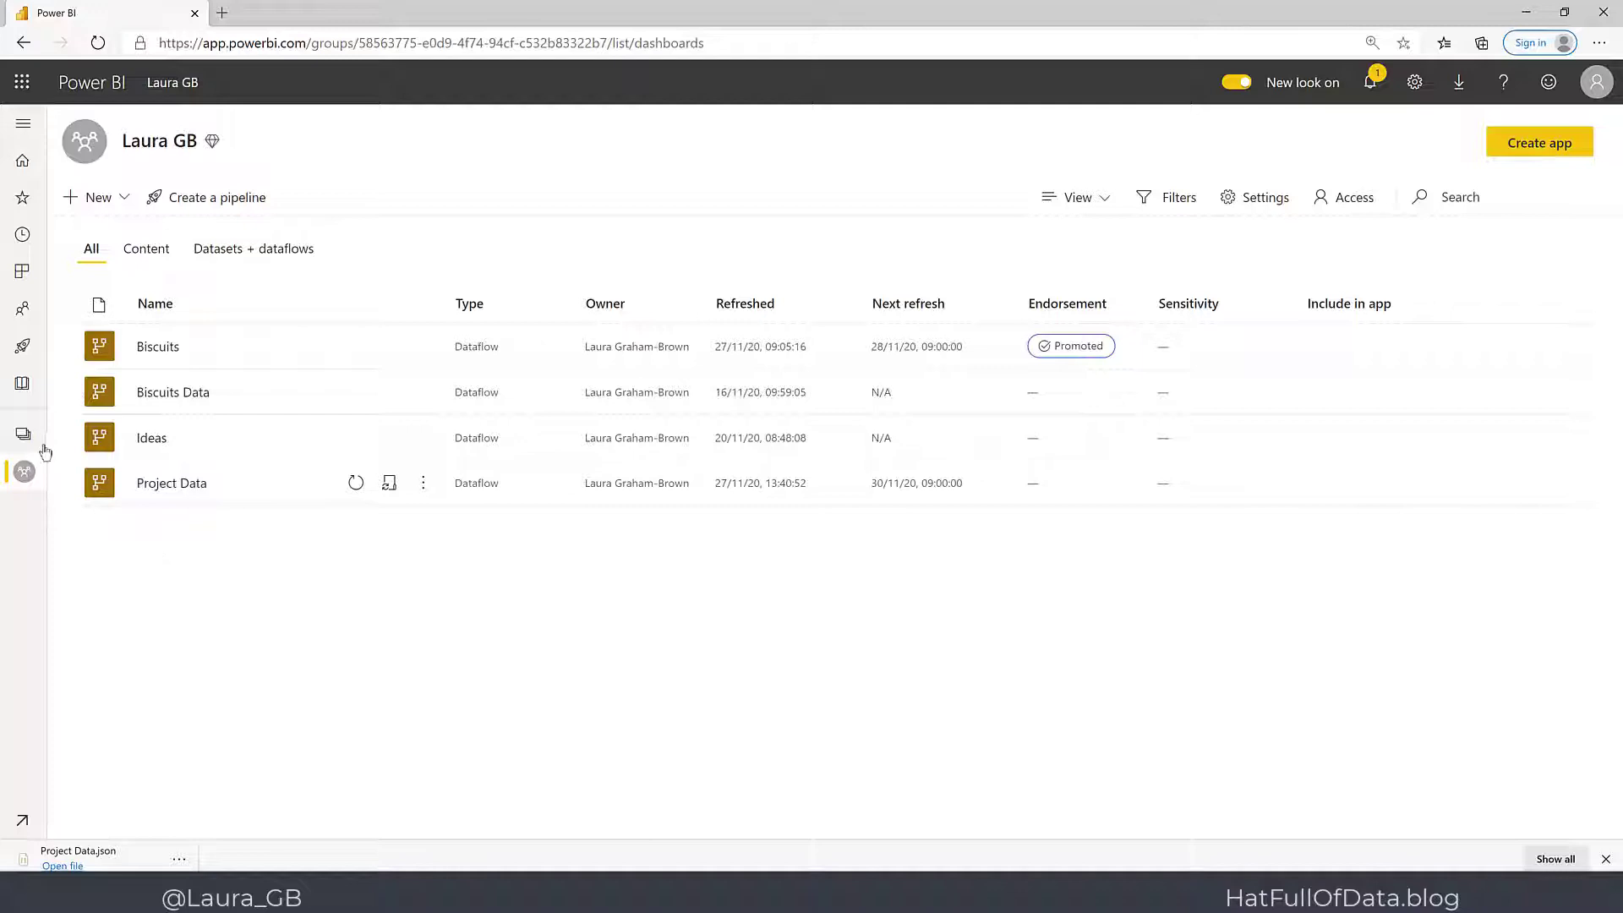
# Switch to the Laura GB Other workspace and start a new dataflow from the New menu.
pyautogui.click(22, 434)
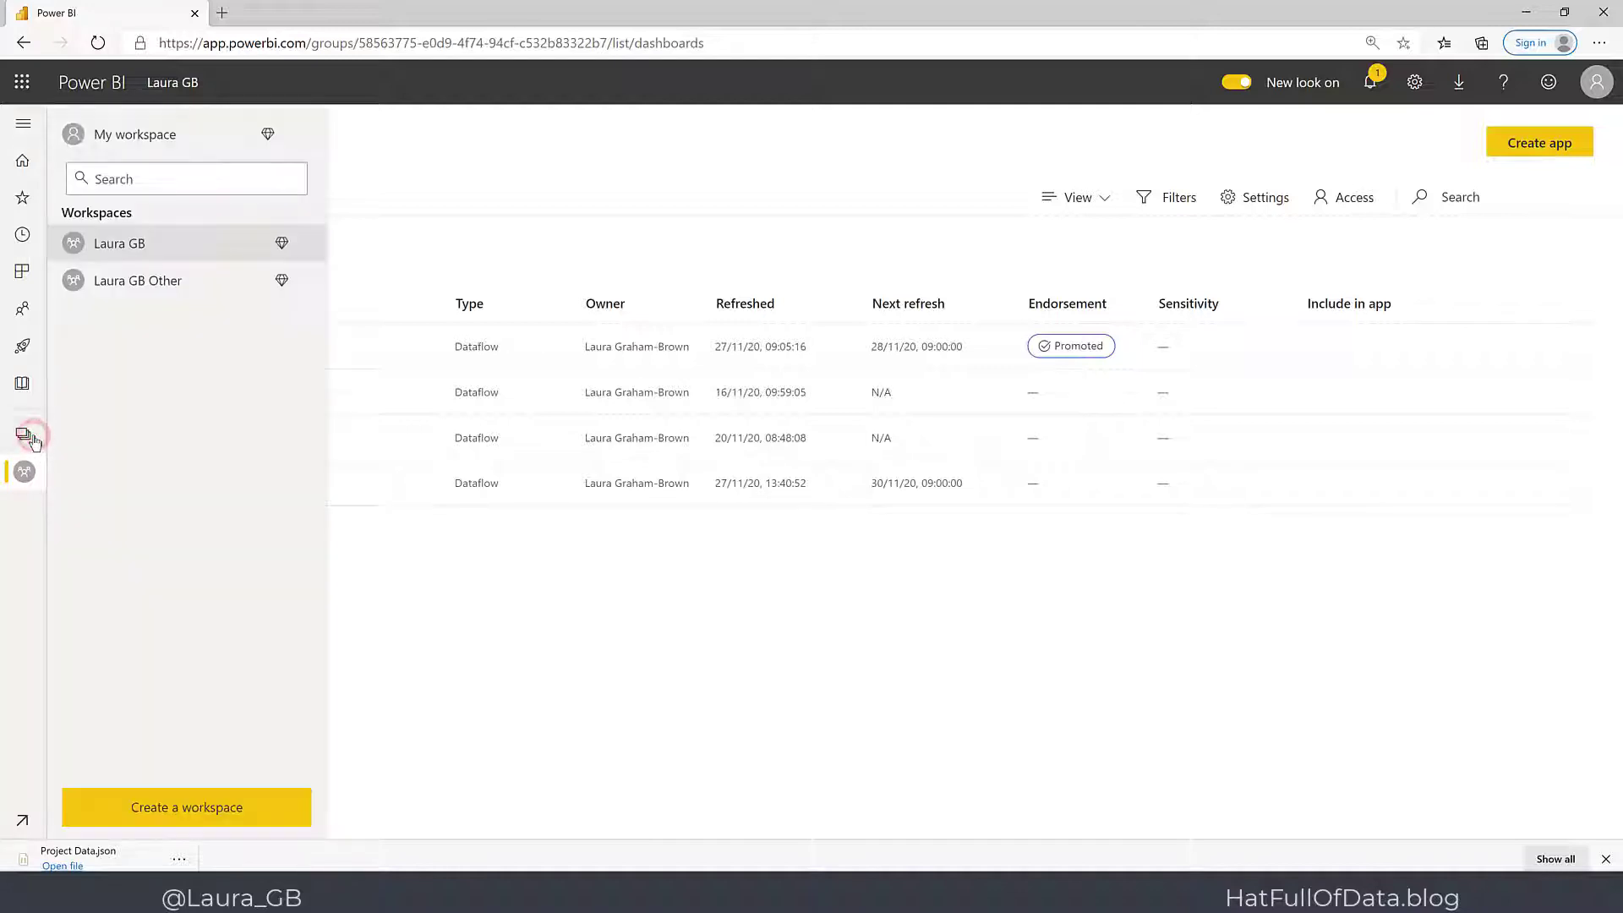
pyautogui.click(137, 280)
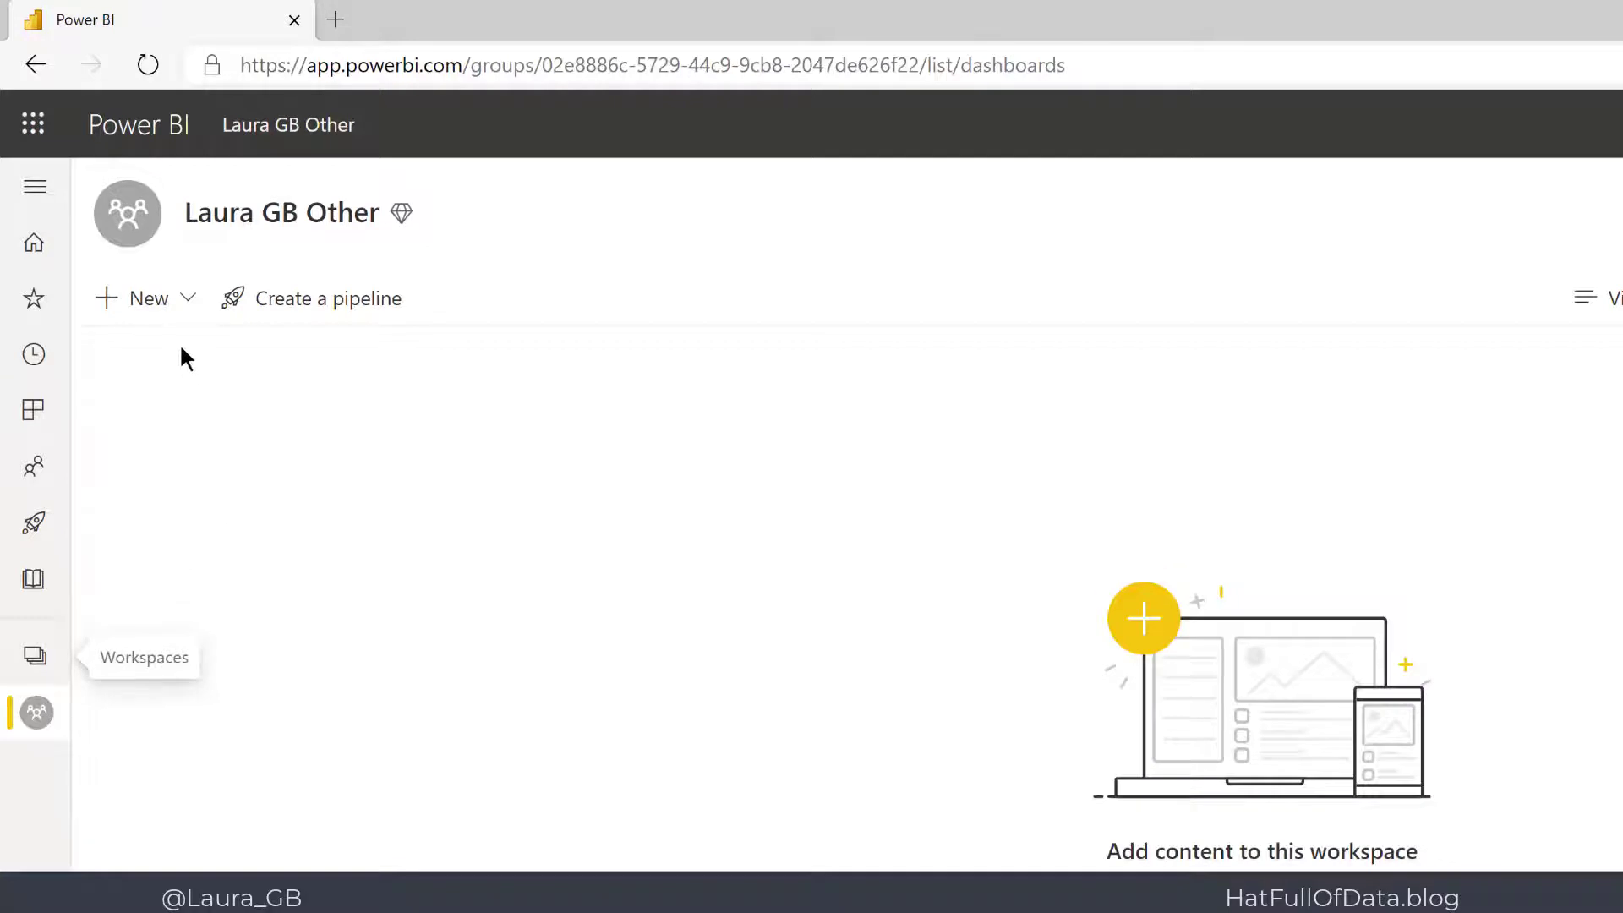
pyautogui.click(141, 298)
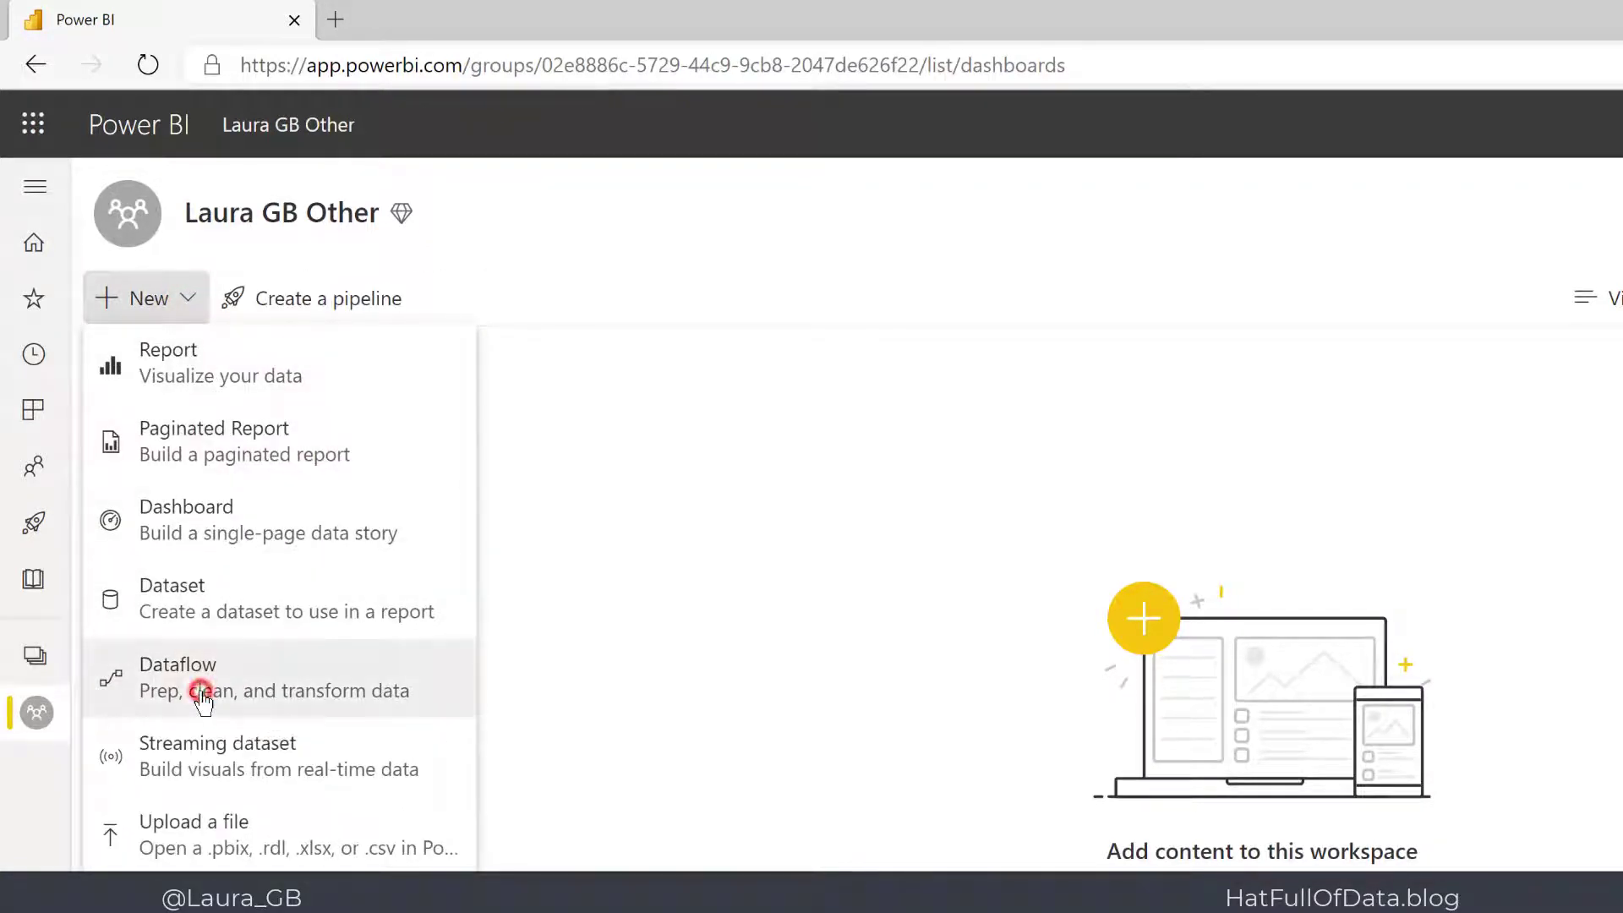
pyautogui.click(178, 664)
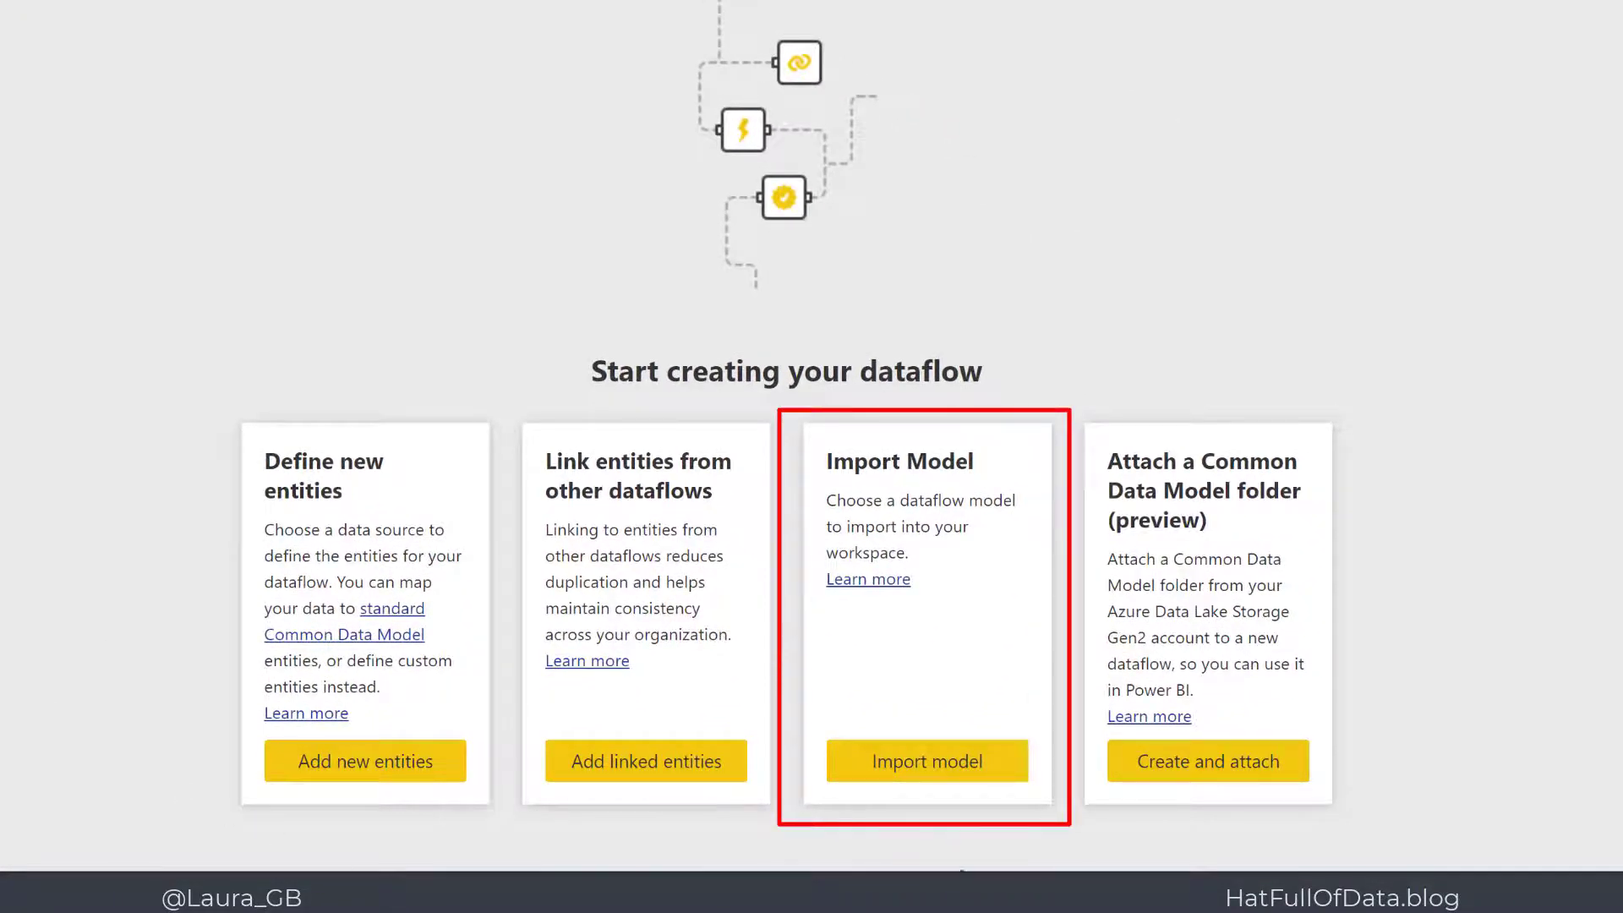
pyautogui.moveTo(949, 776)
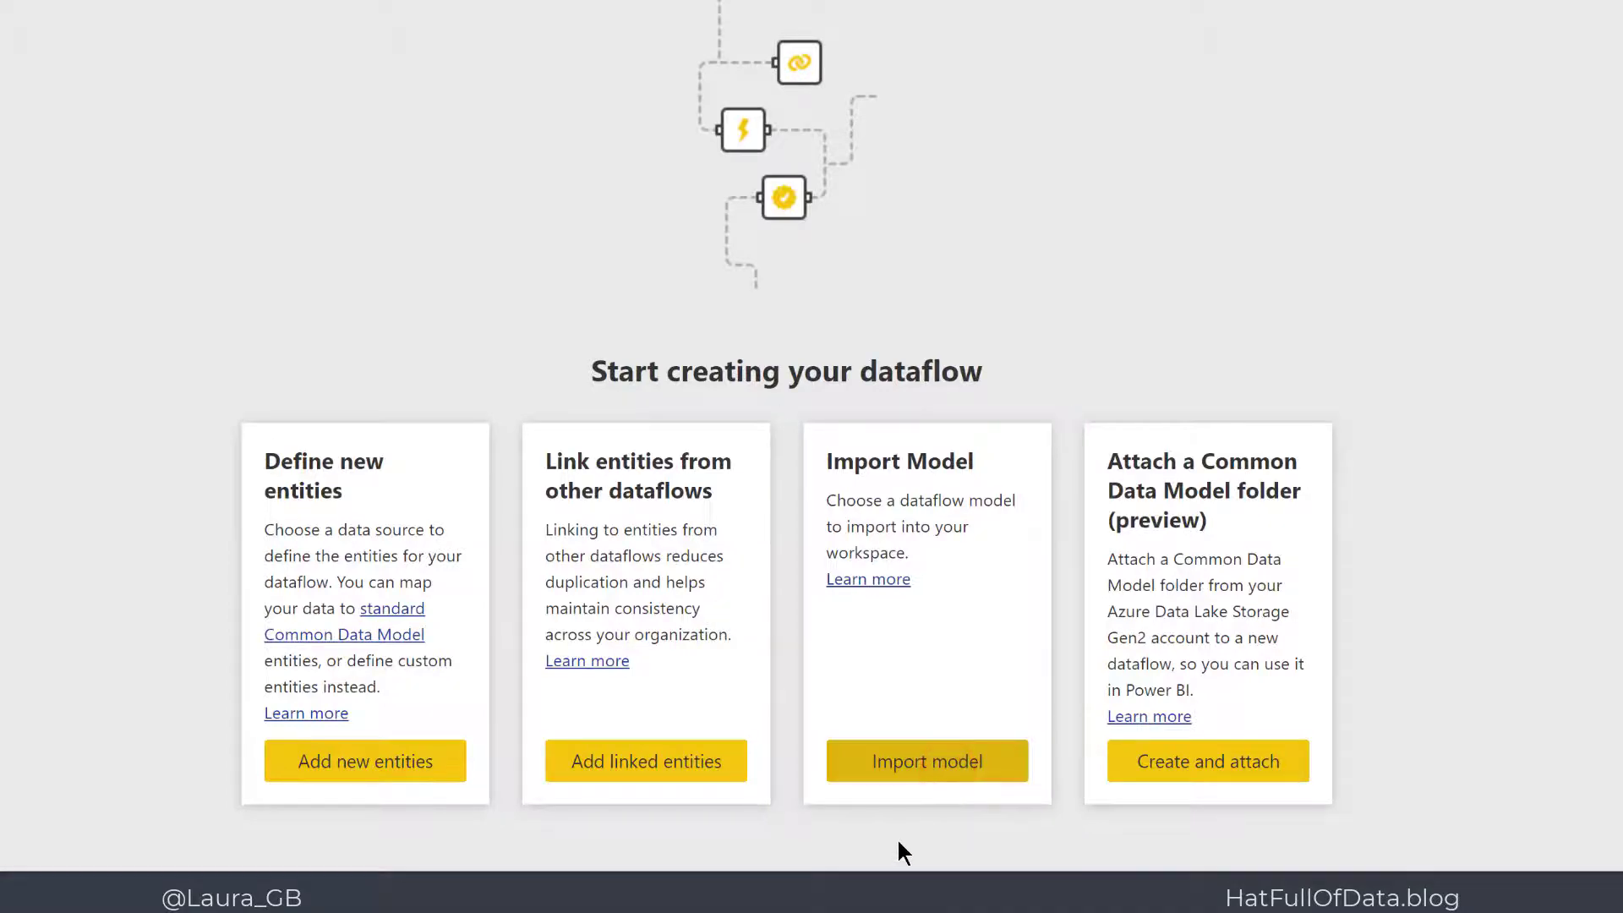
# Import the Project Data .json model from Downloads as a dataflow.
pyautogui.click(925, 761)
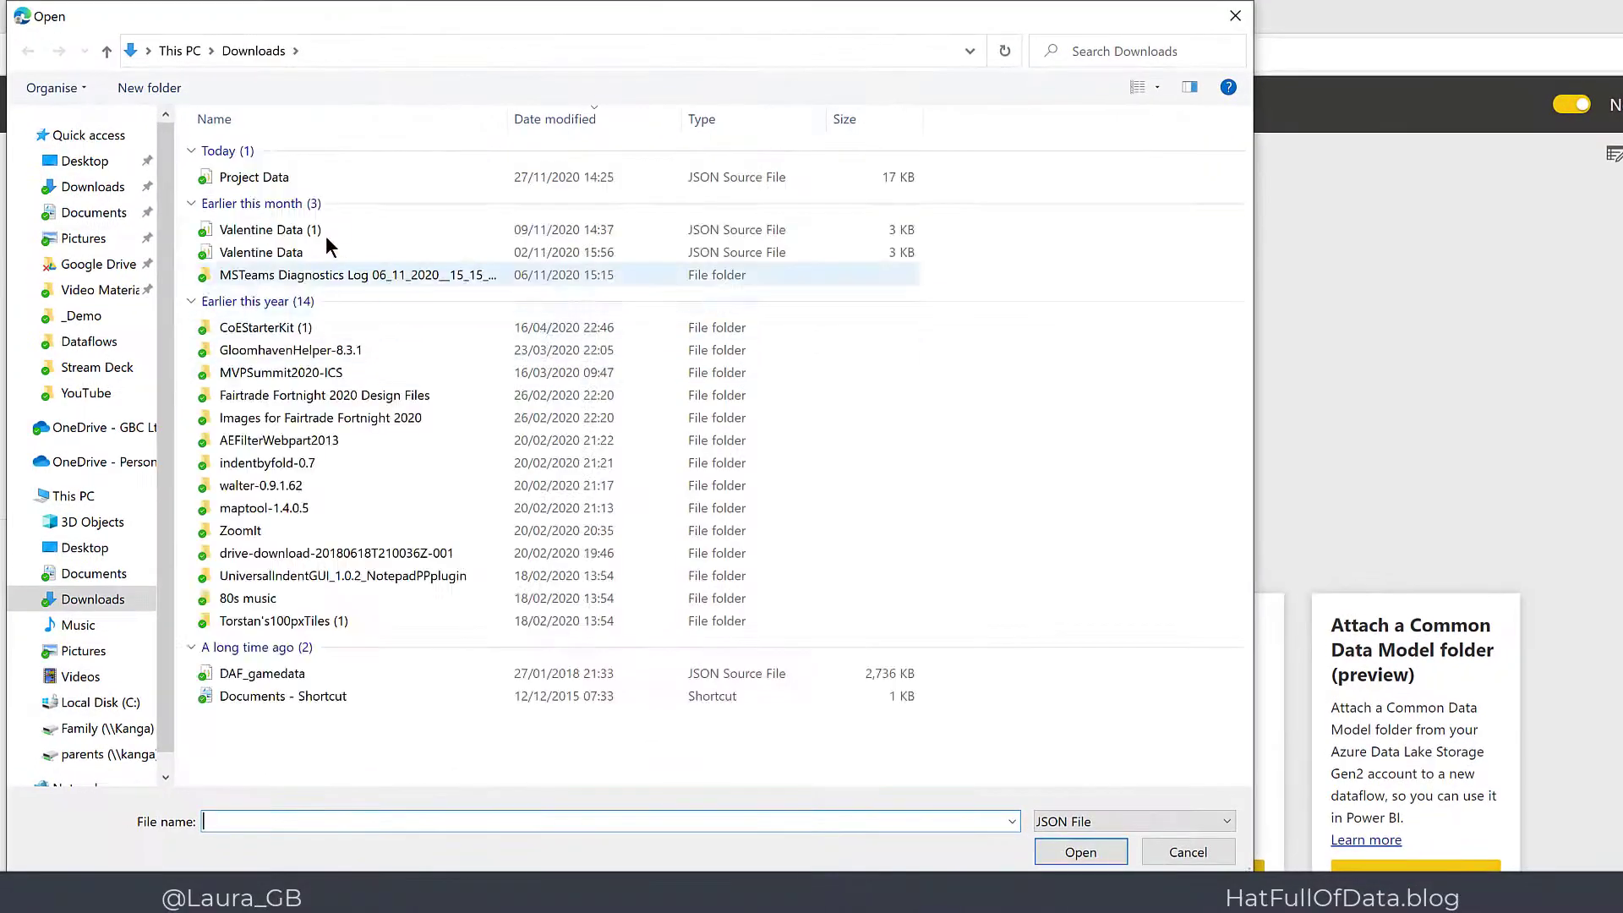
pyautogui.click(255, 178)
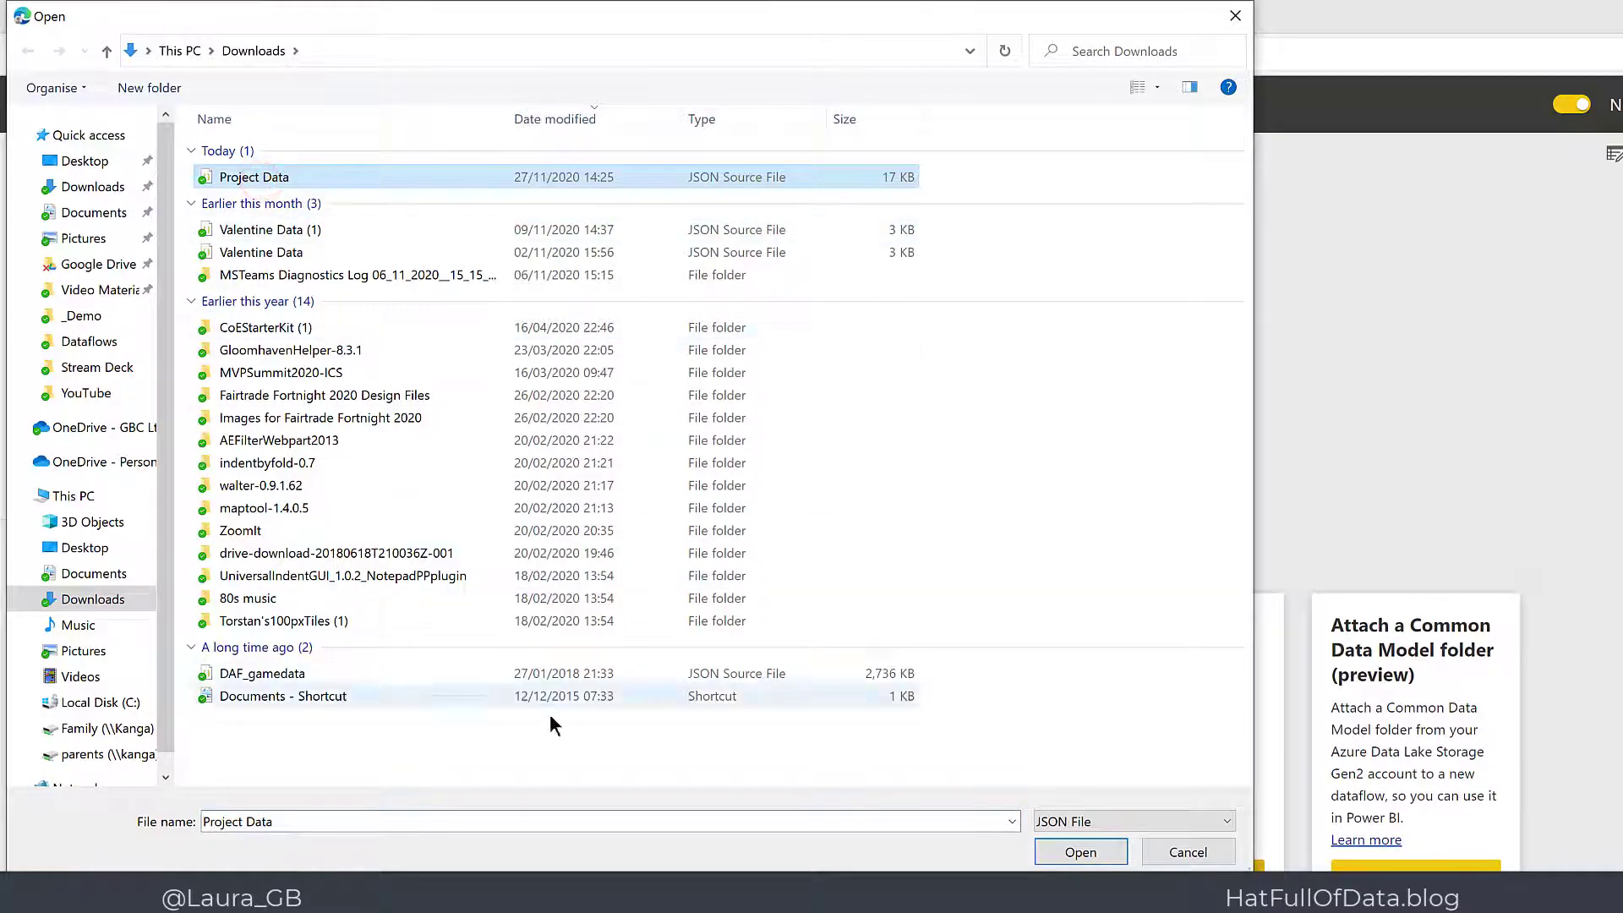
pyautogui.click(1081, 852)
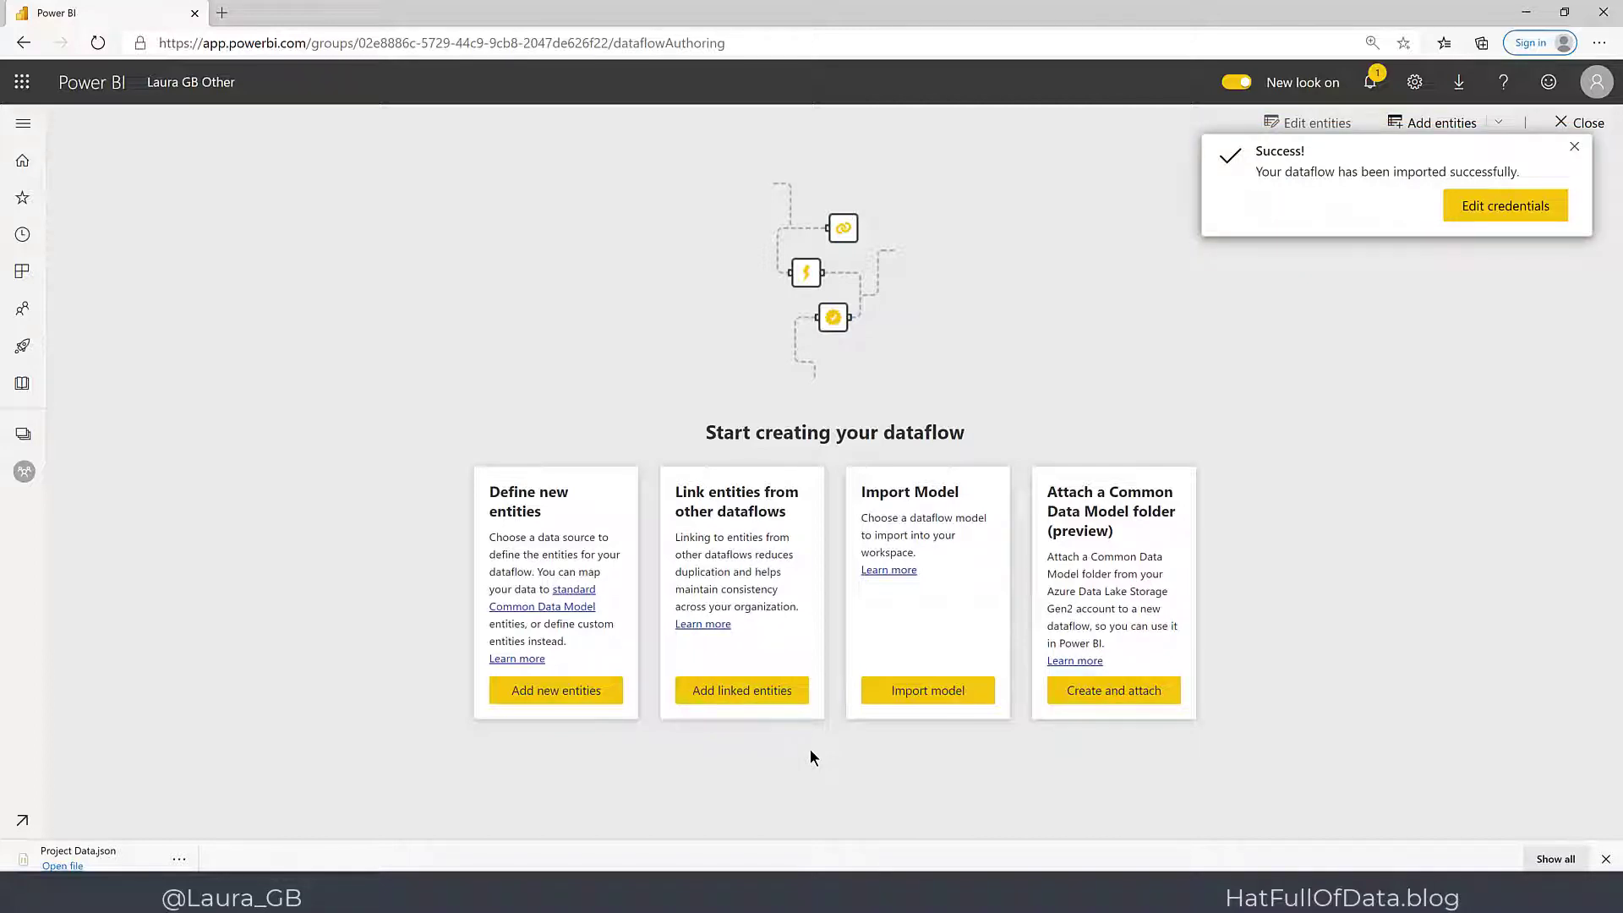
# Dismiss the import success notification to return to Laura GB Other.
pyautogui.click(1574, 145)
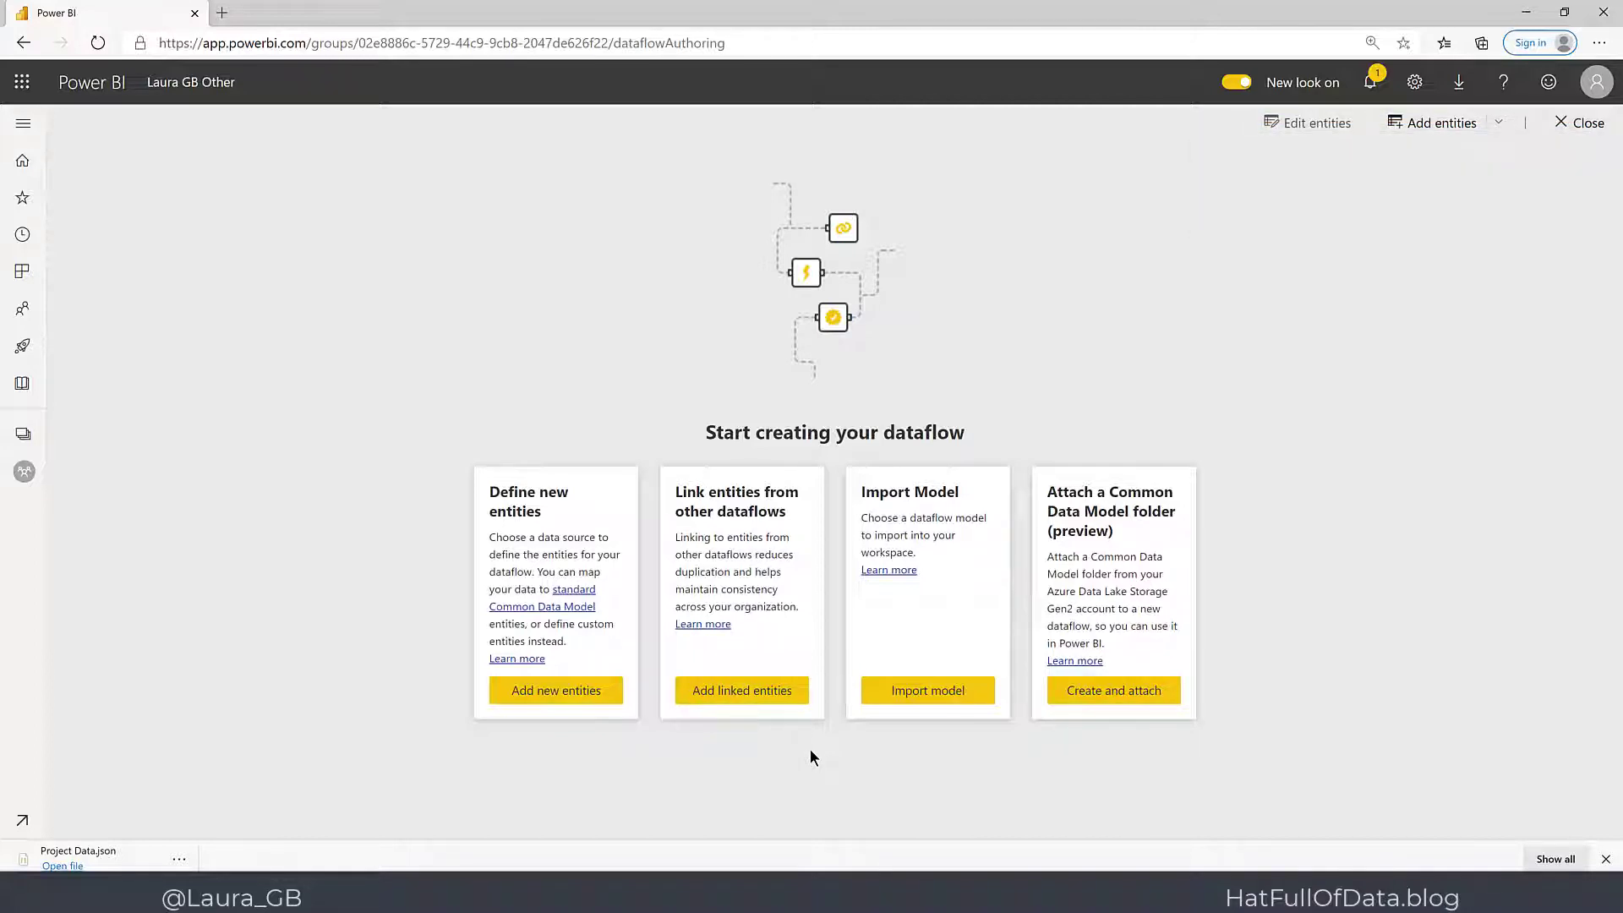
pyautogui.moveTo(47, 502)
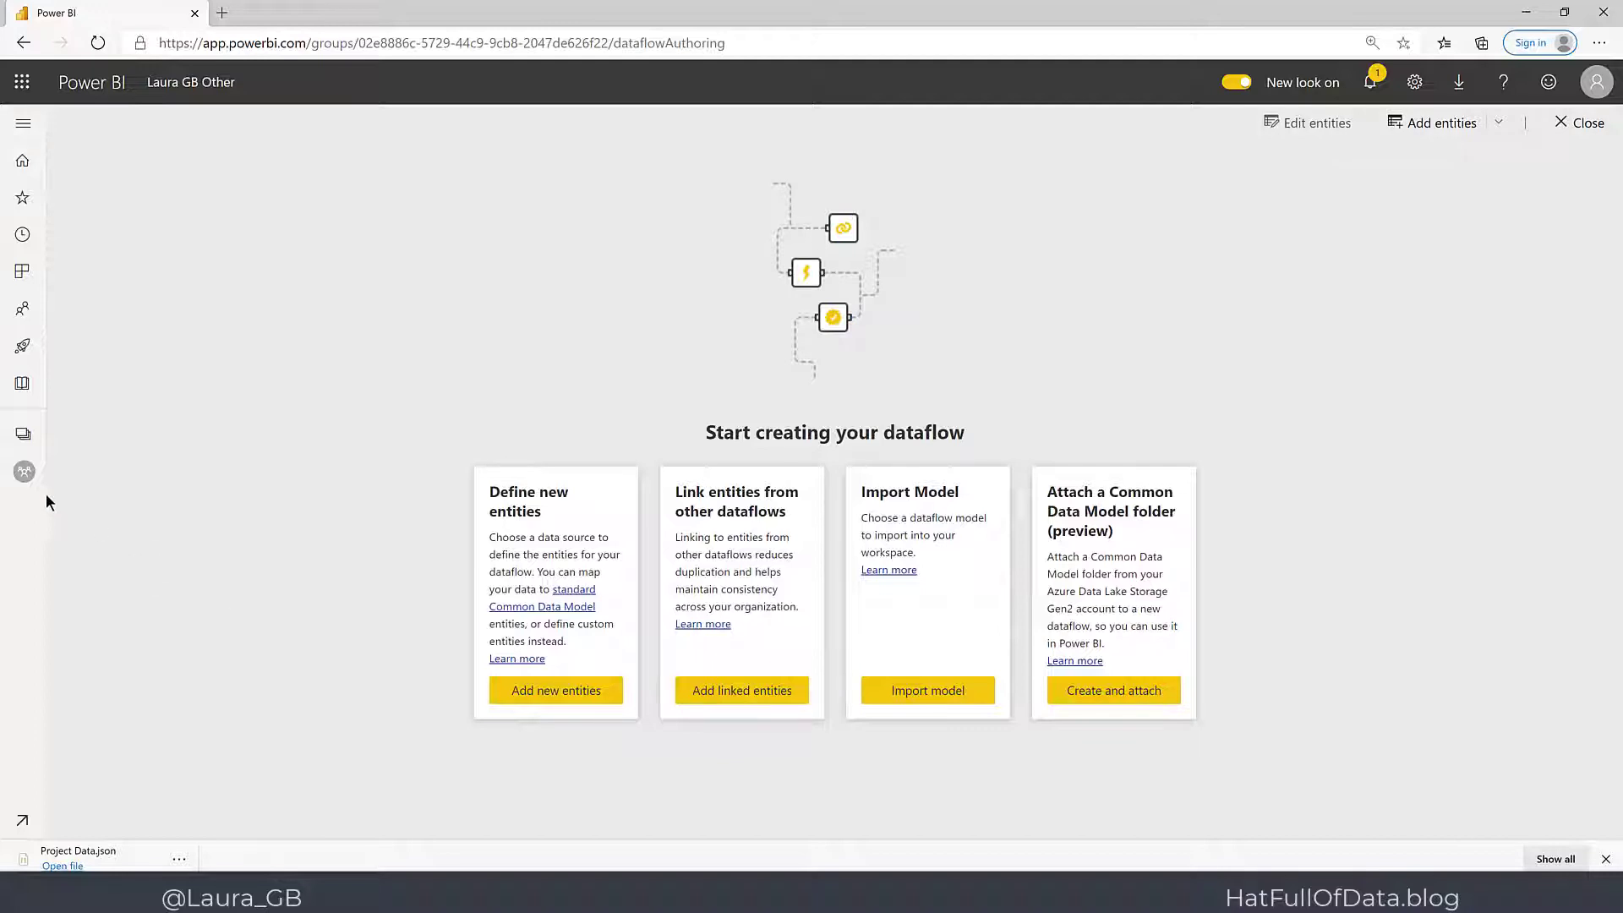
pyautogui.moveTo(22, 472)
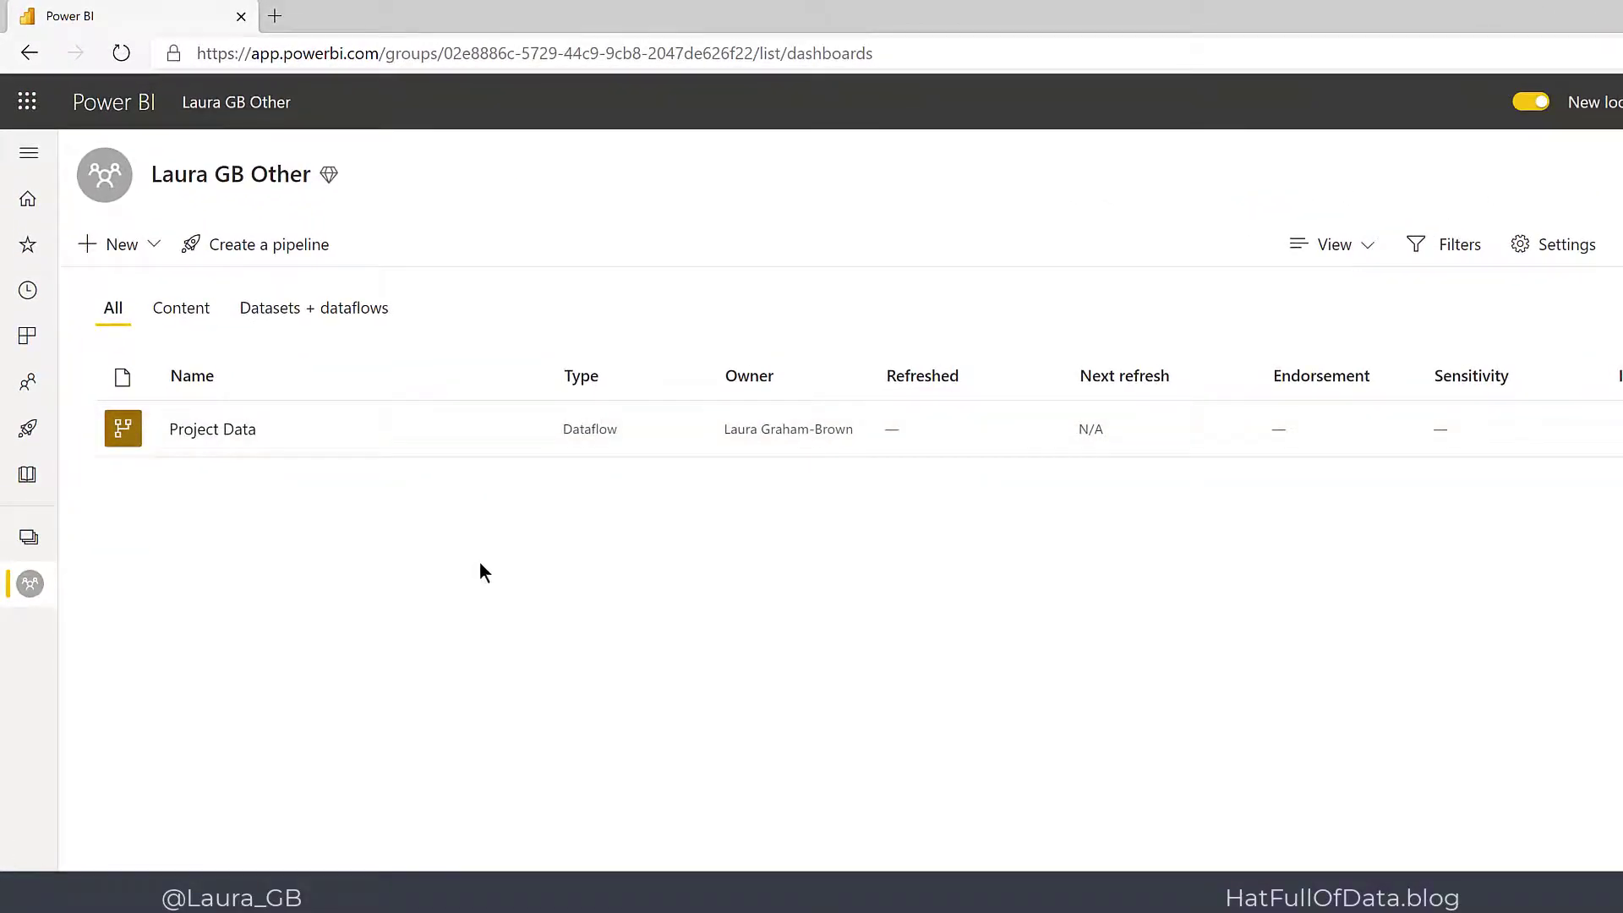
pyautogui.moveTo(502, 487)
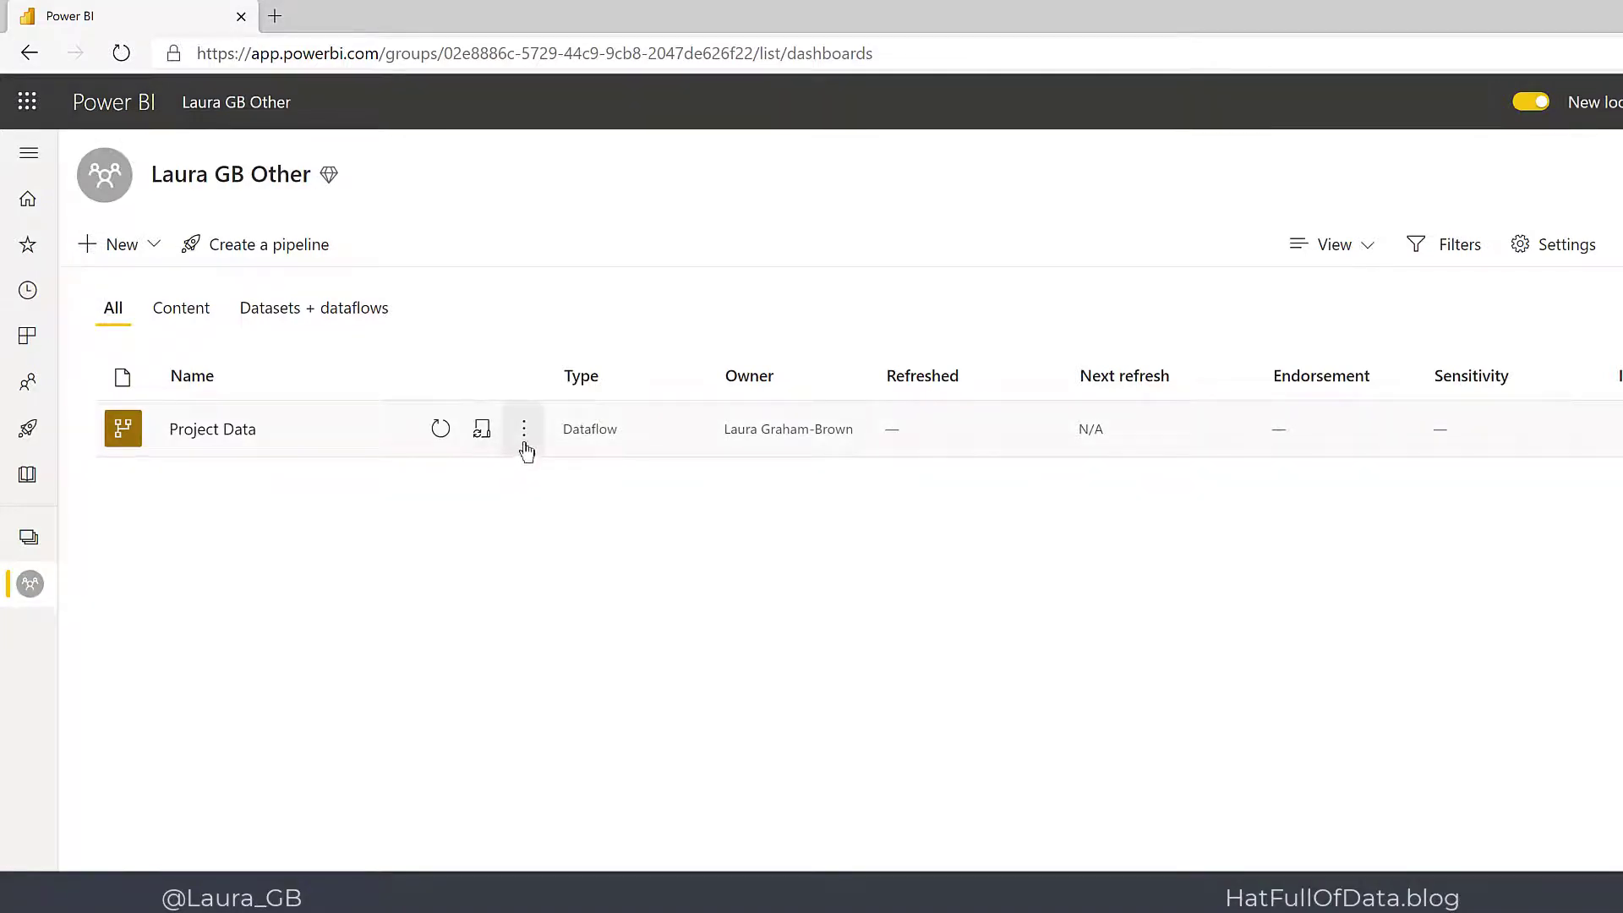
pyautogui.moveTo(524, 428)
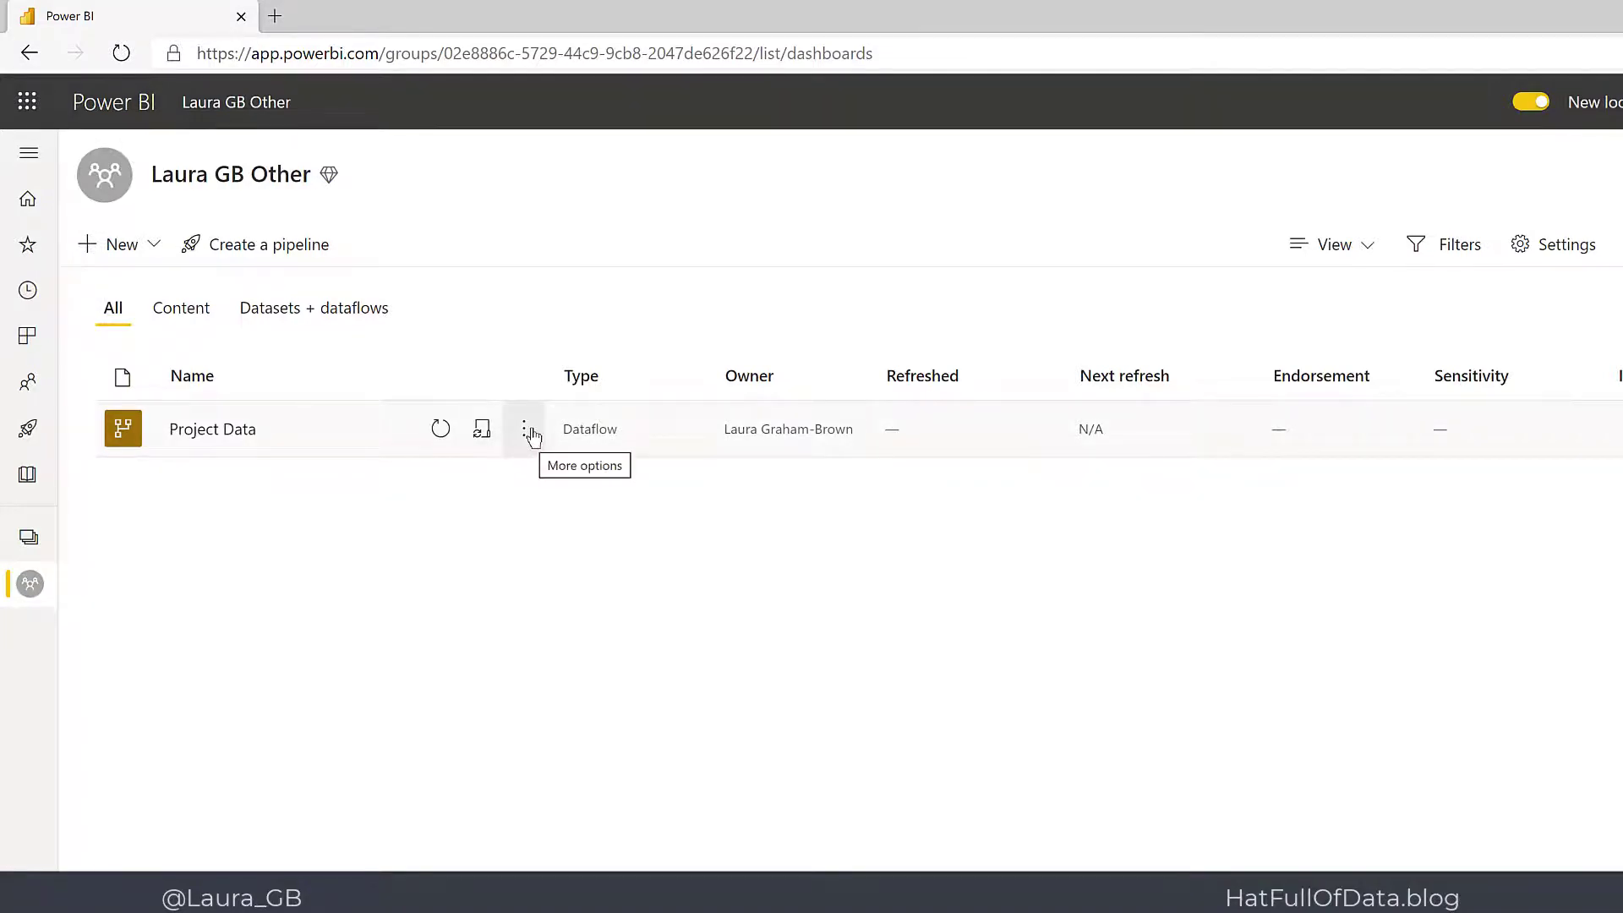
# Show the Project Data dataflow's settings with its OData data source credentials.
pyautogui.click(524, 428)
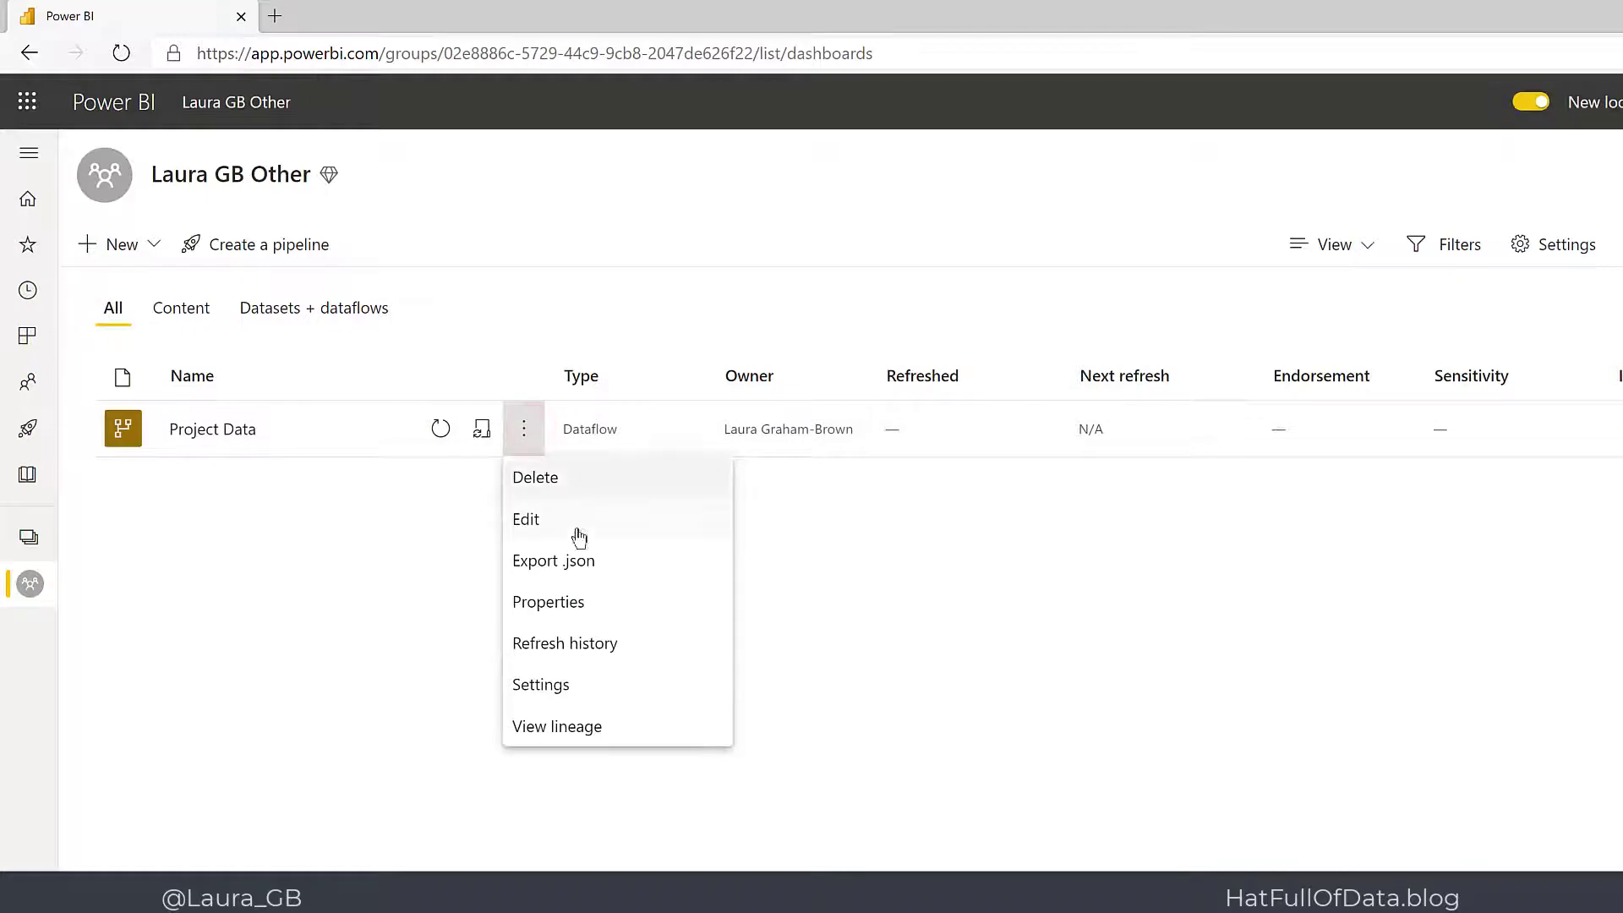
pyautogui.moveTo(632, 579)
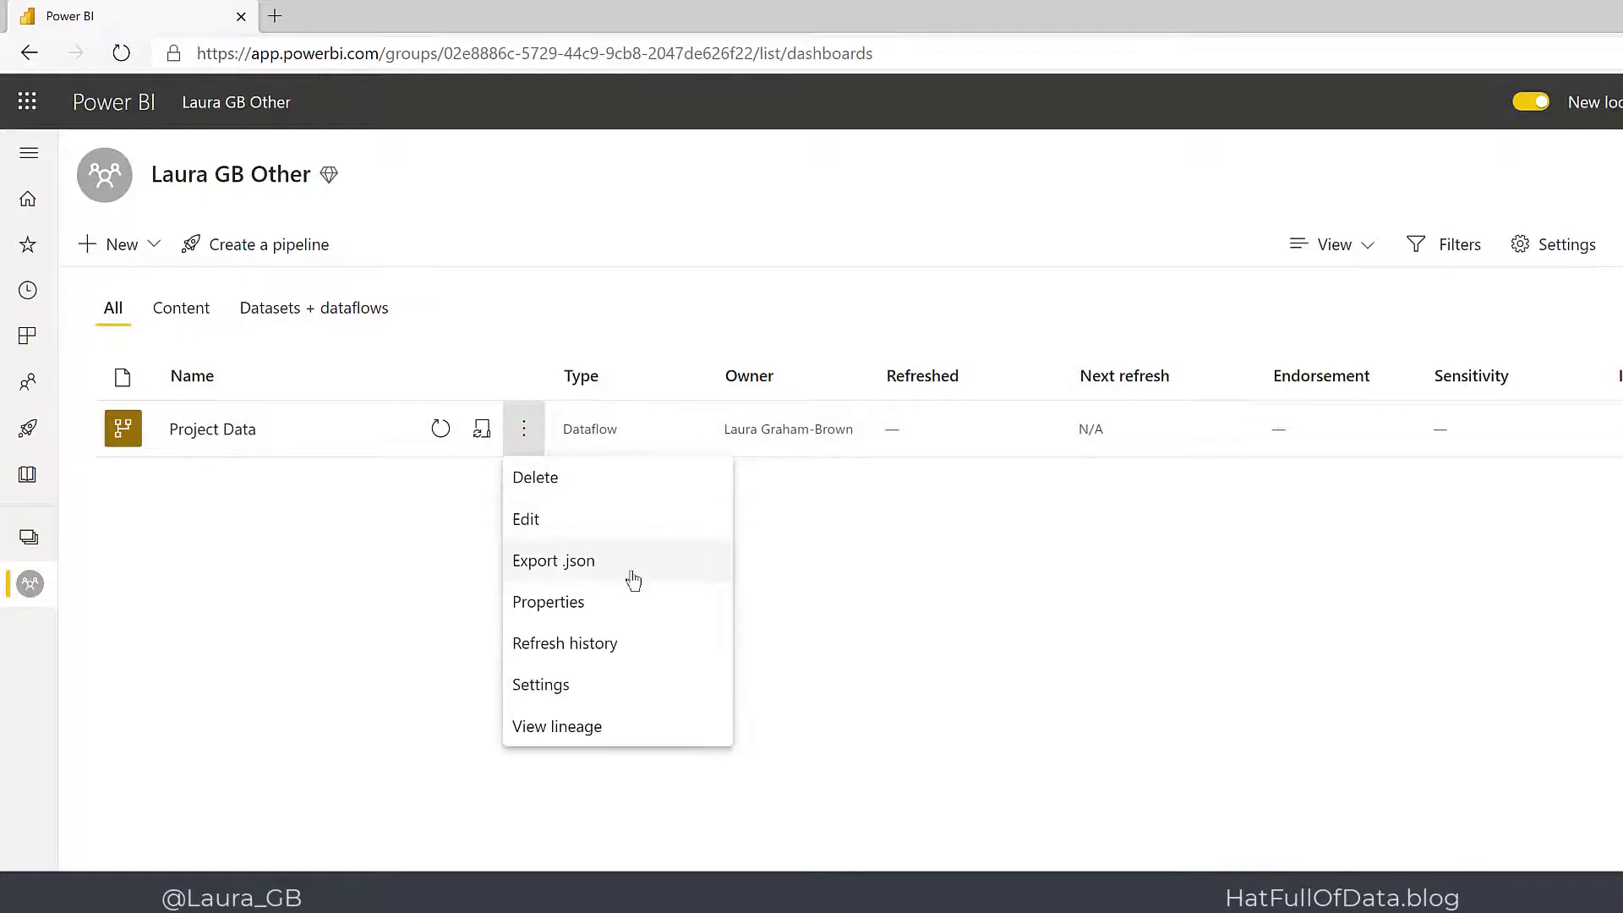
pyautogui.click(546, 693)
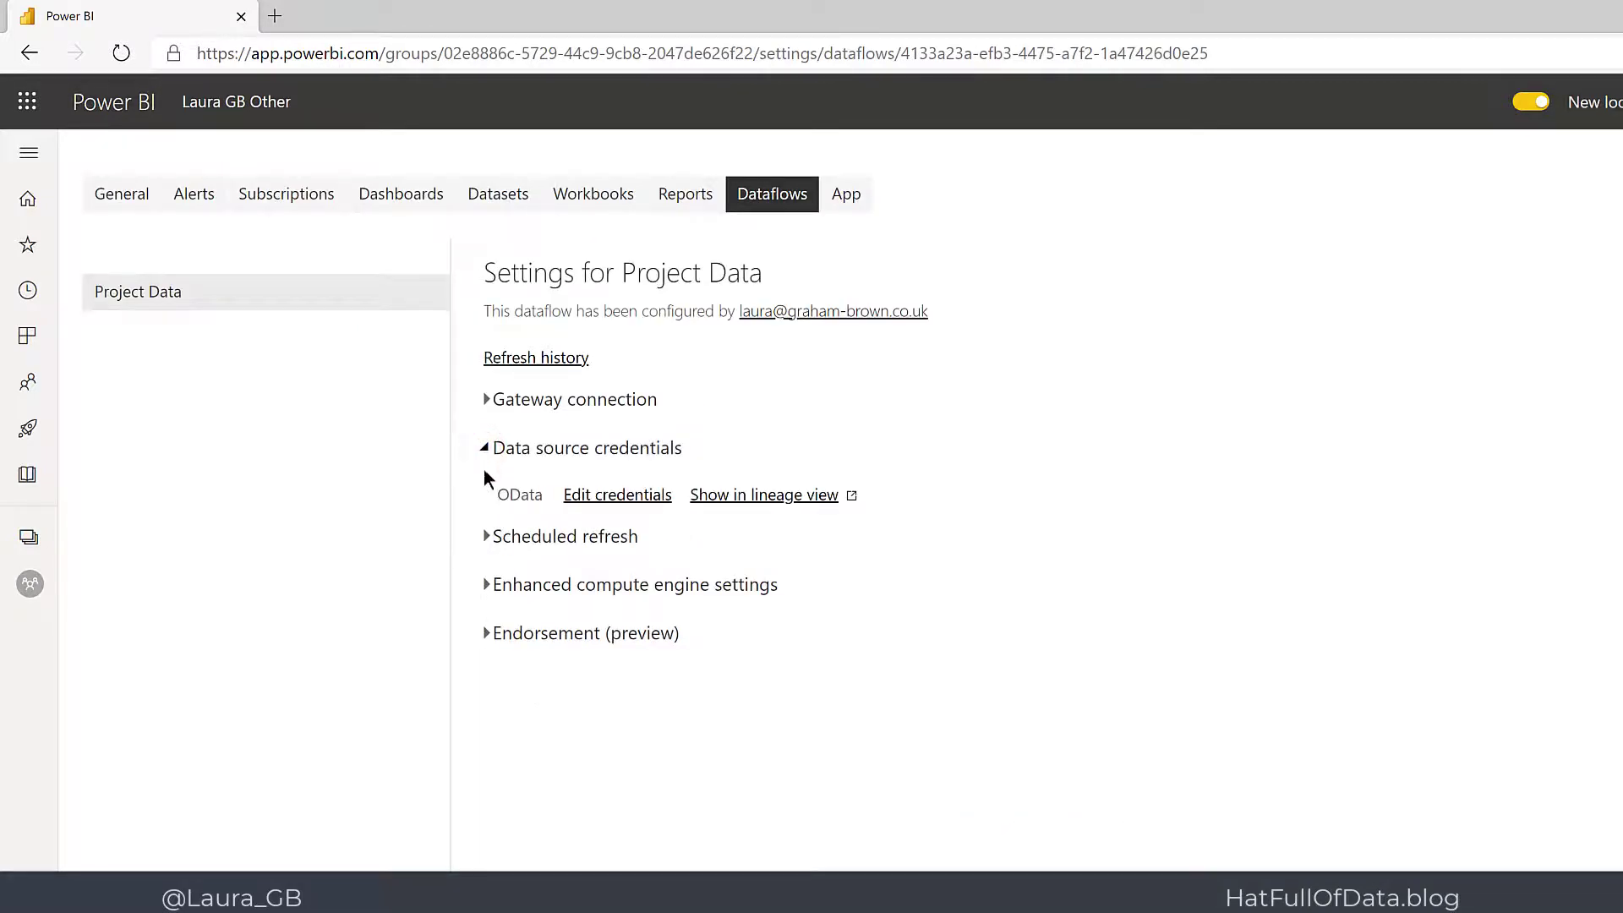
pyautogui.moveTo(519, 494)
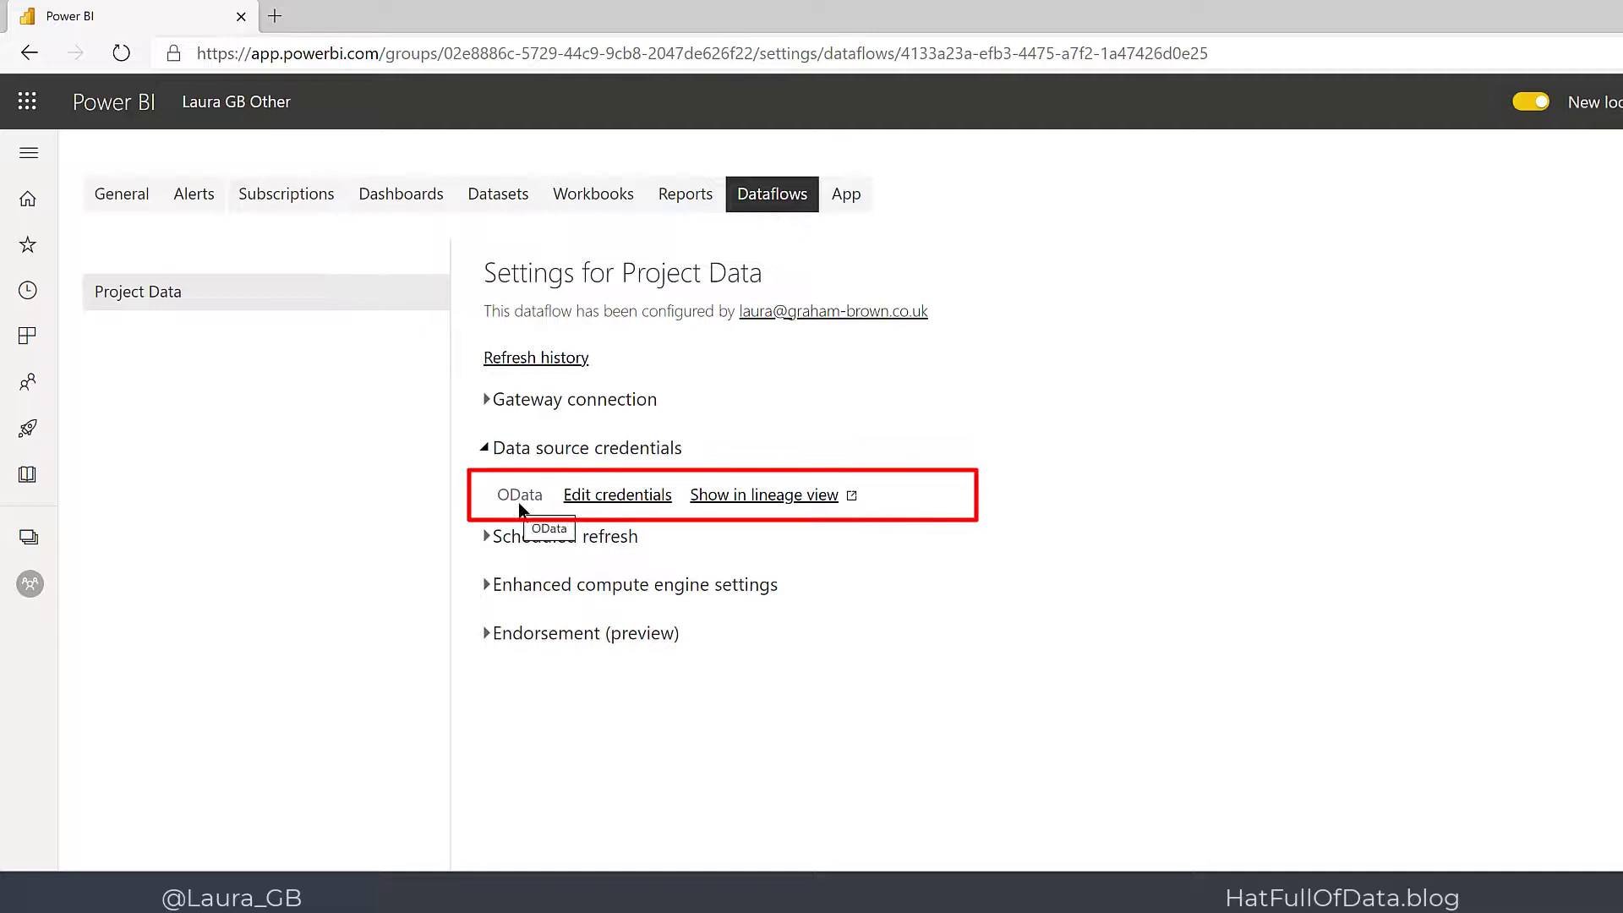
pyautogui.moveTo(637, 515)
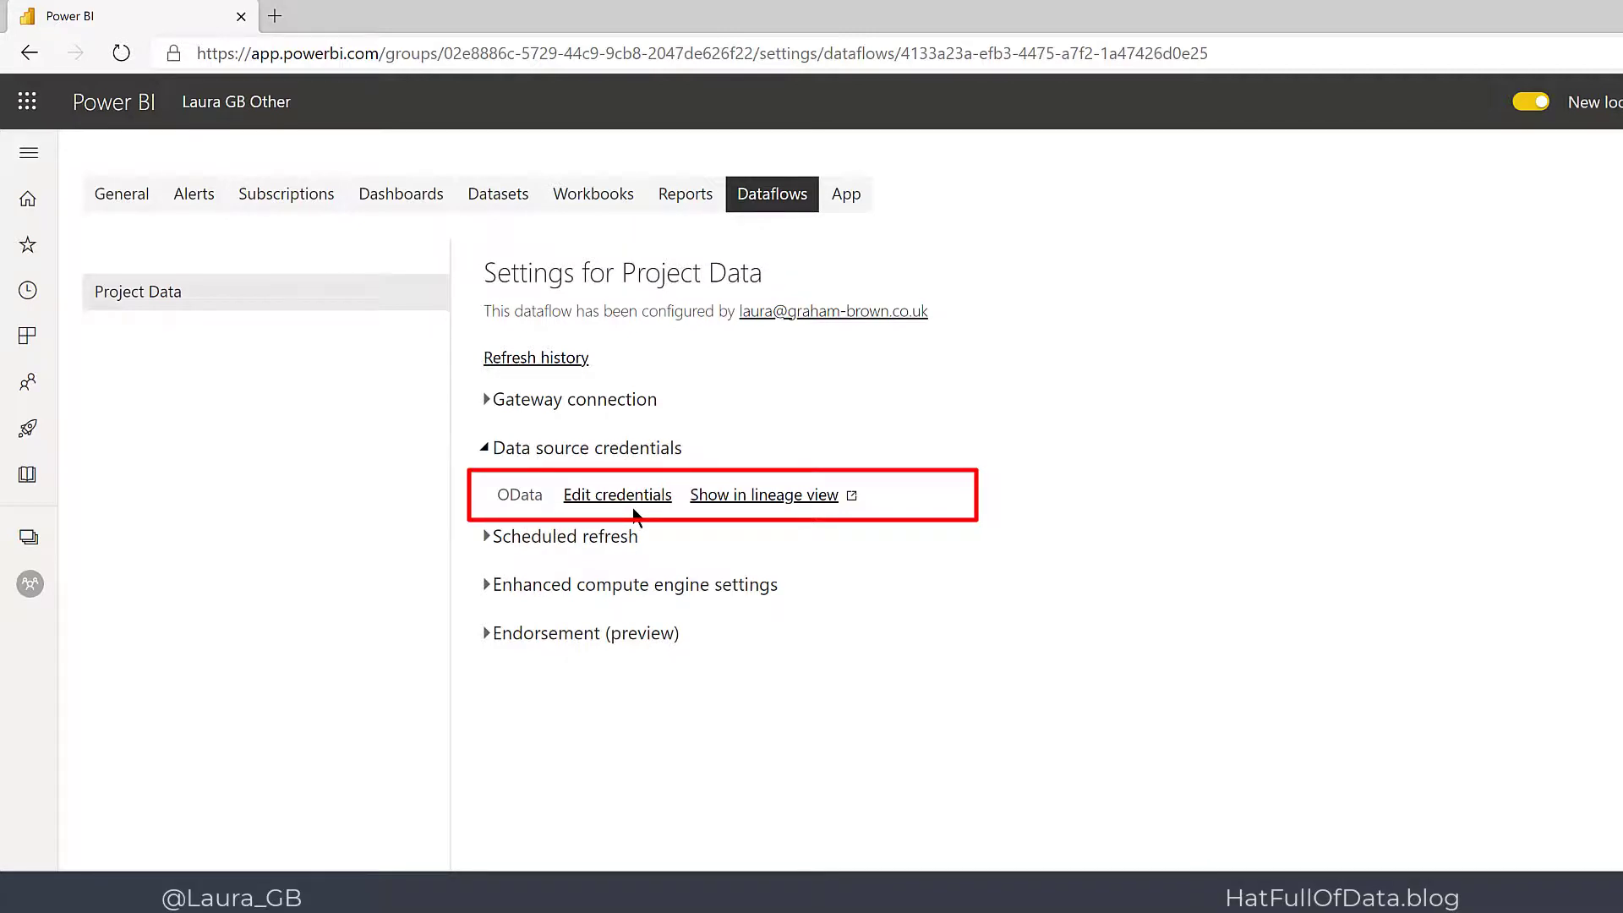
pyautogui.moveTo(601, 514)
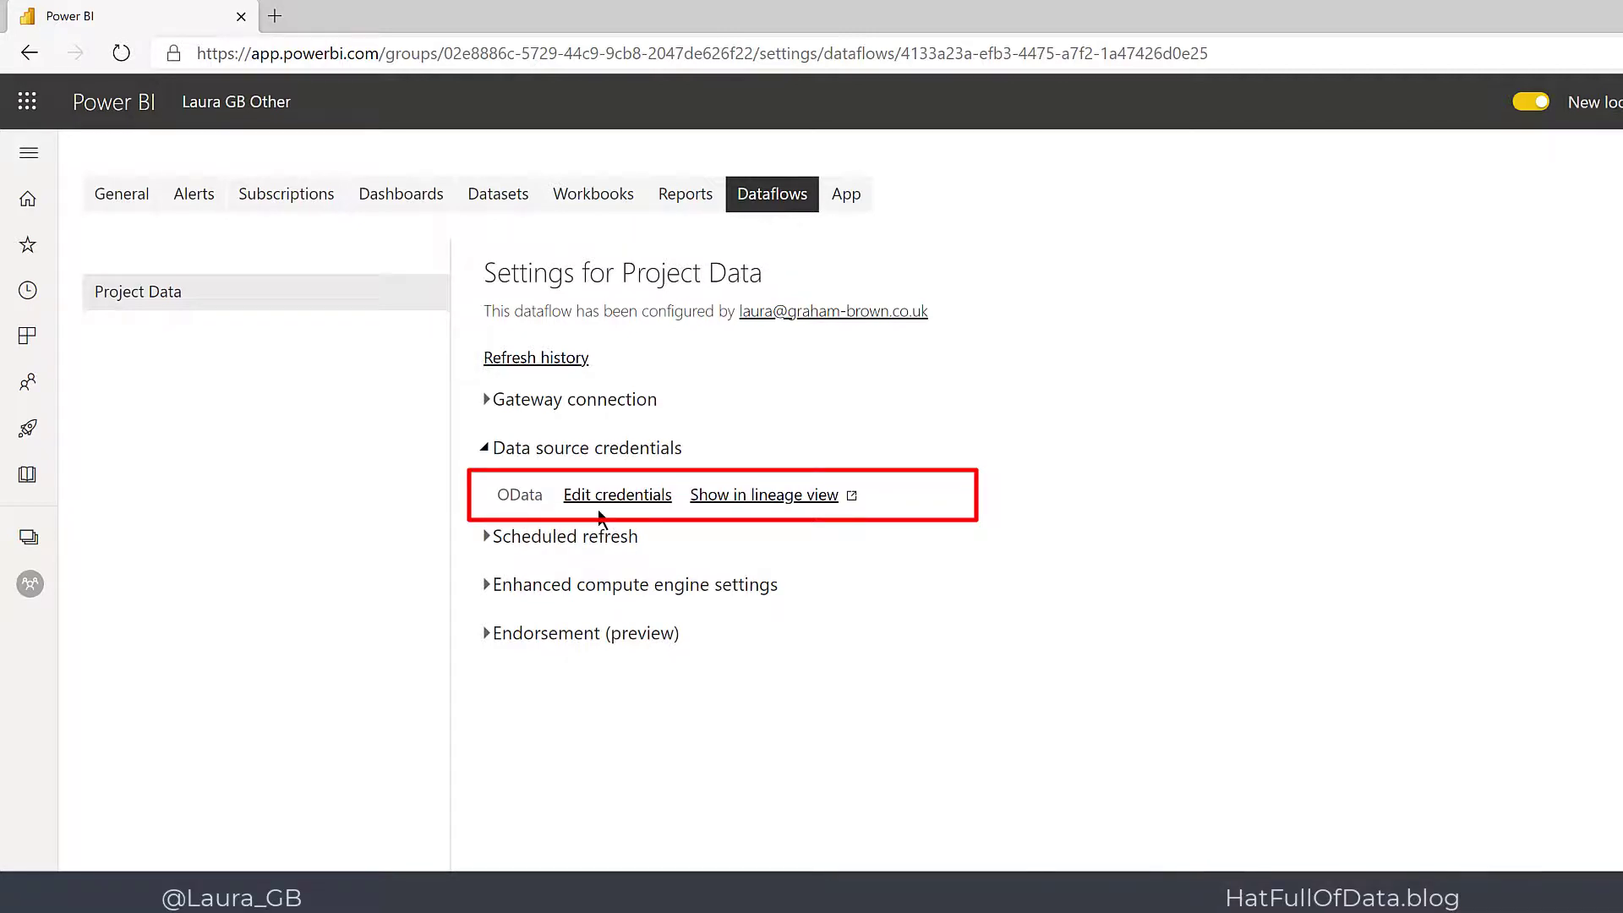
pyautogui.click(617, 496)
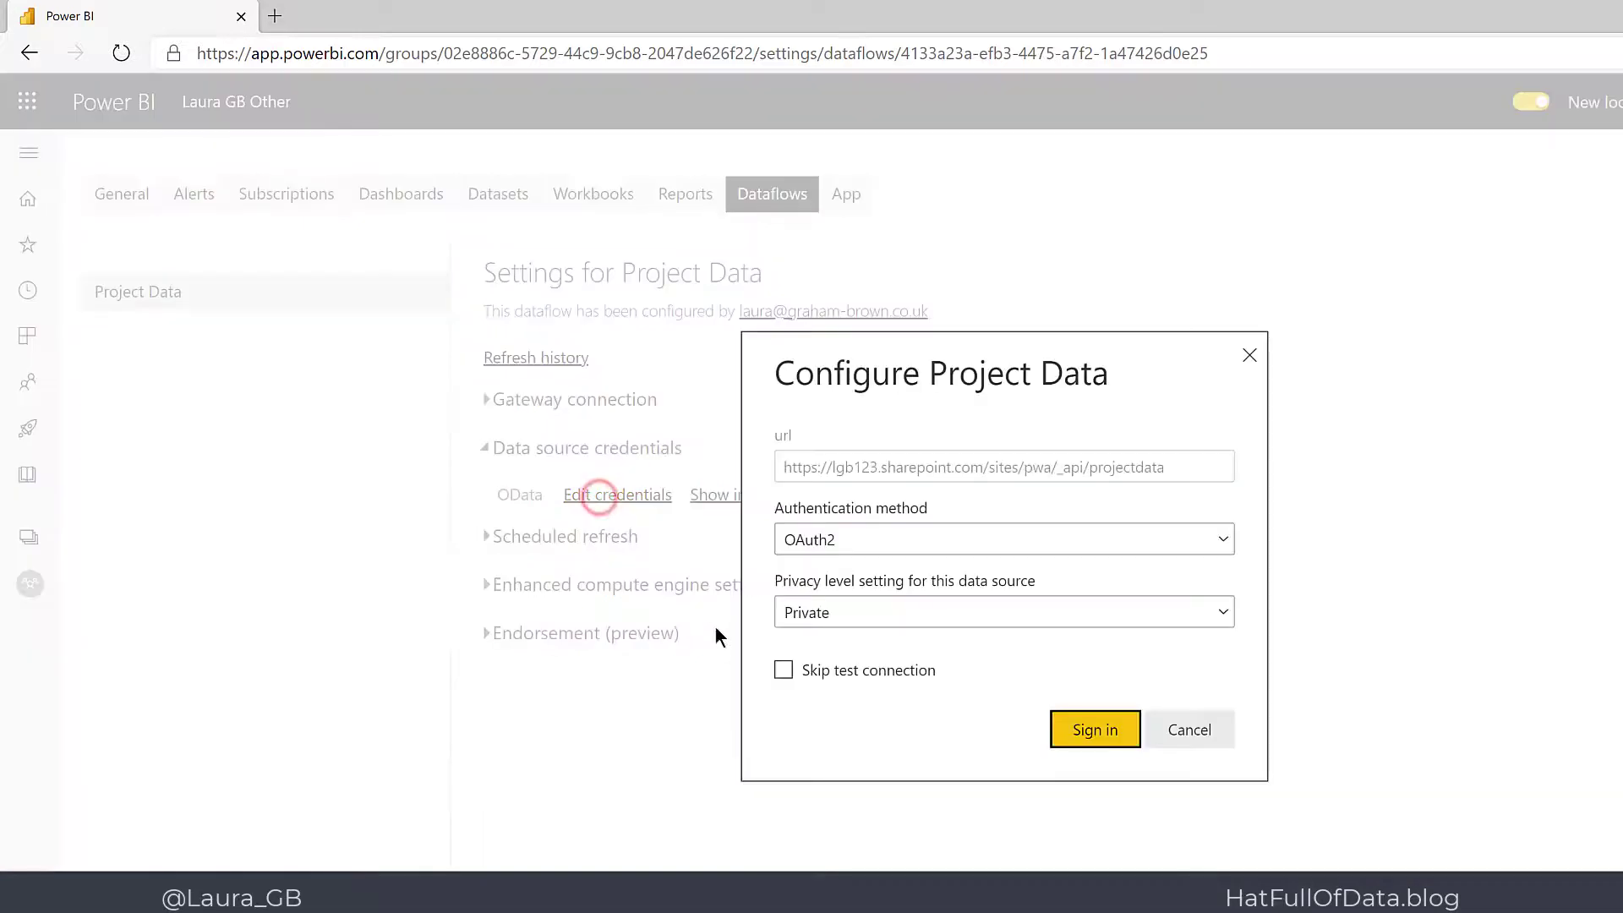
pyautogui.moveTo(1019, 784)
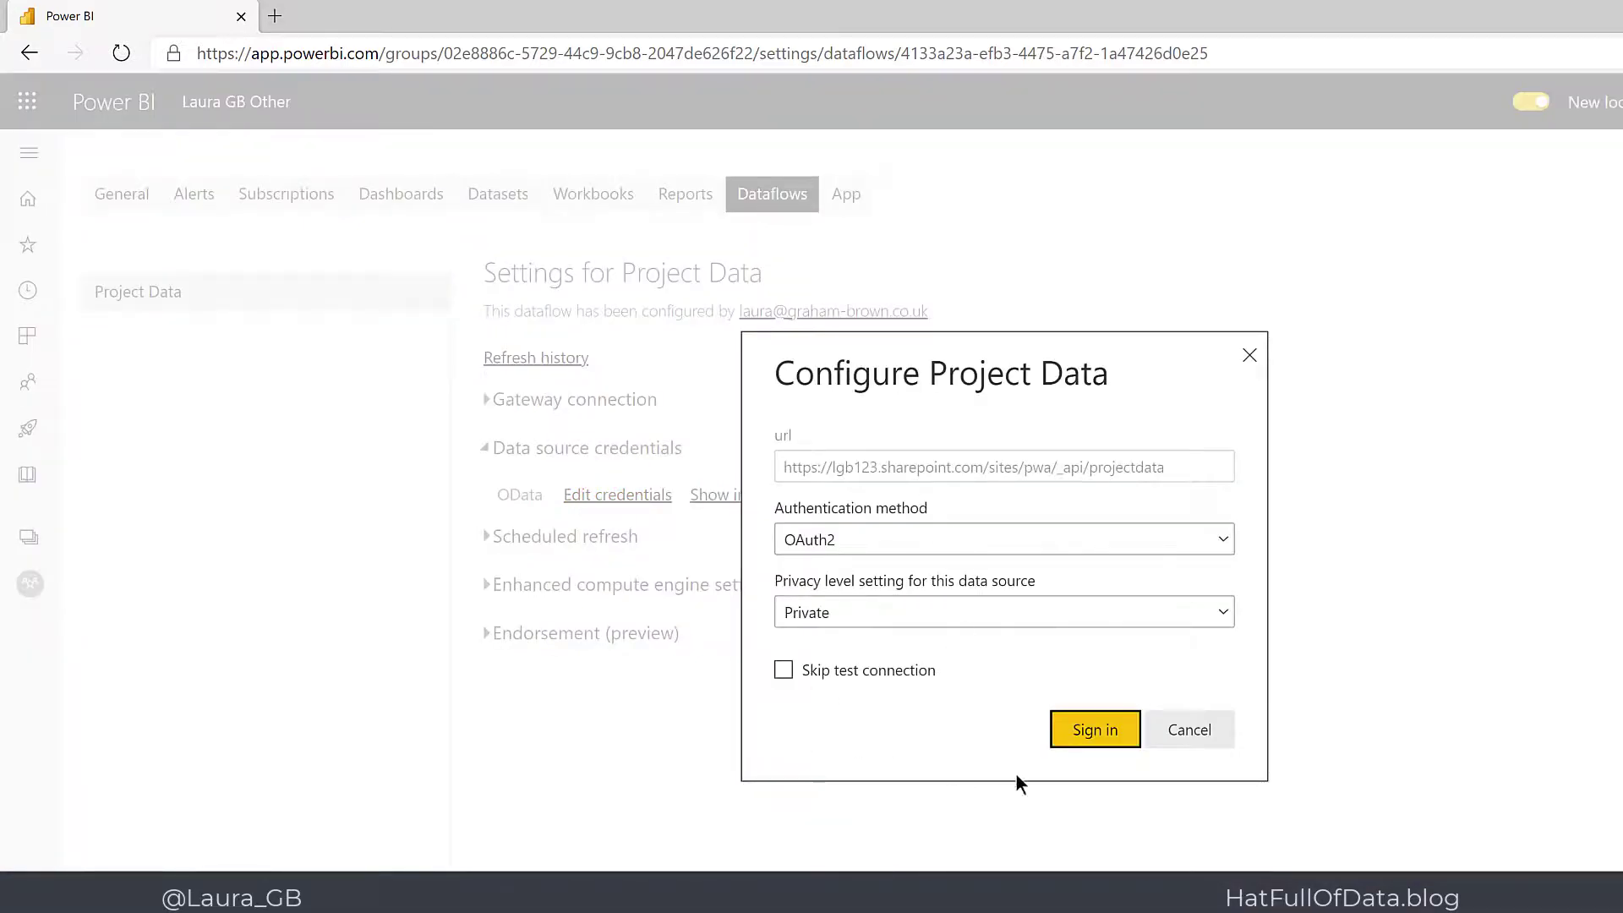
pyautogui.moveTo(1188, 731)
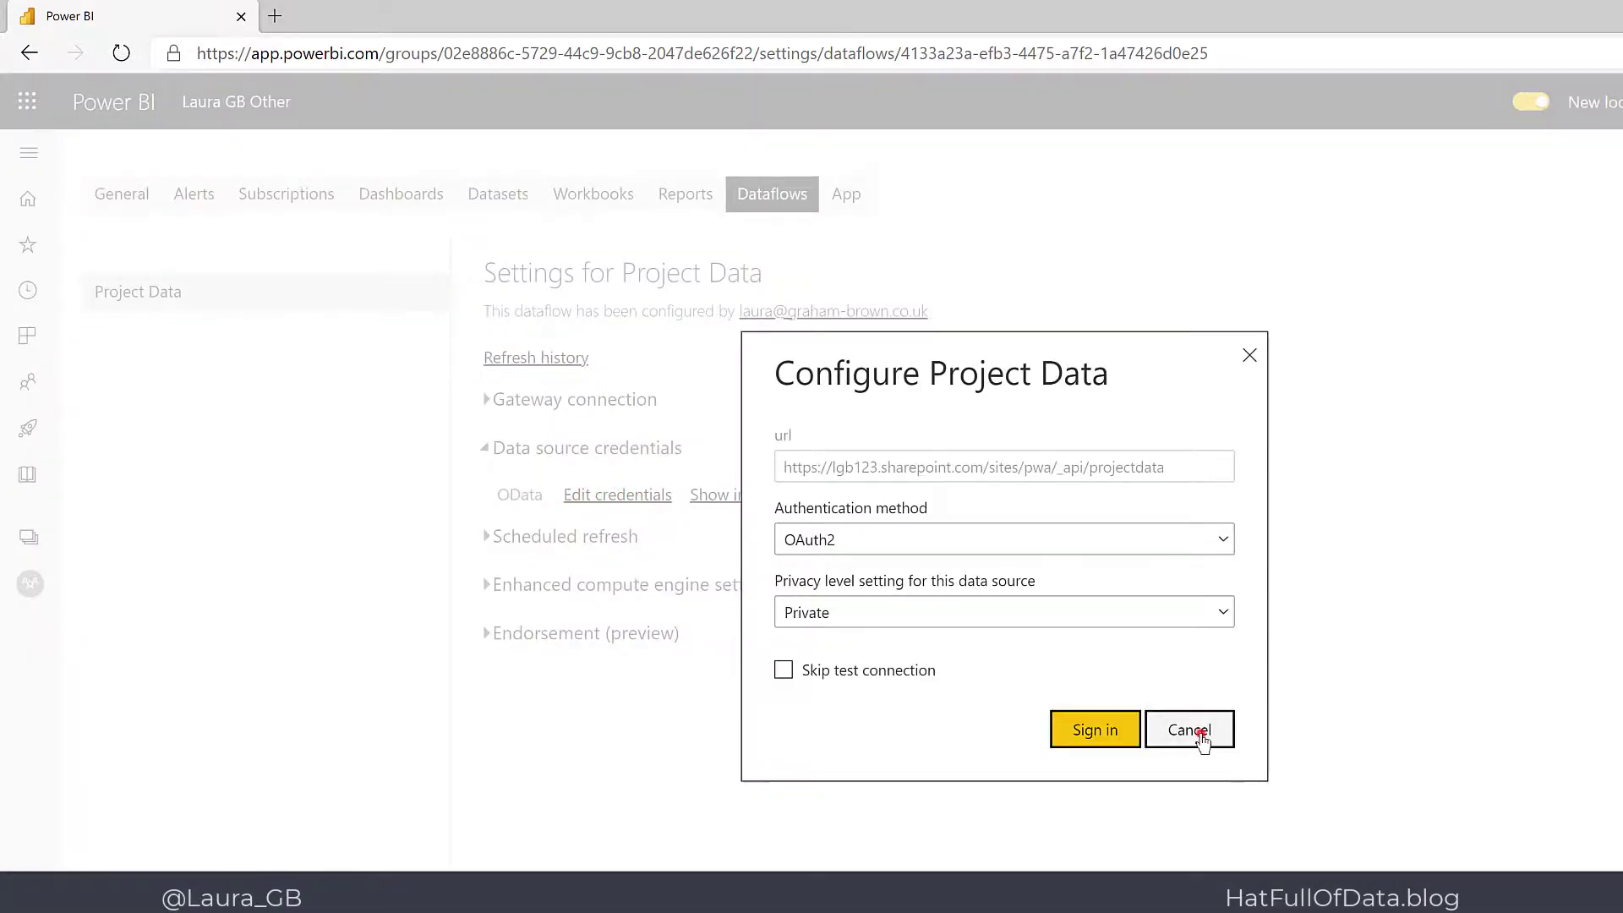
pyautogui.click(1188, 729)
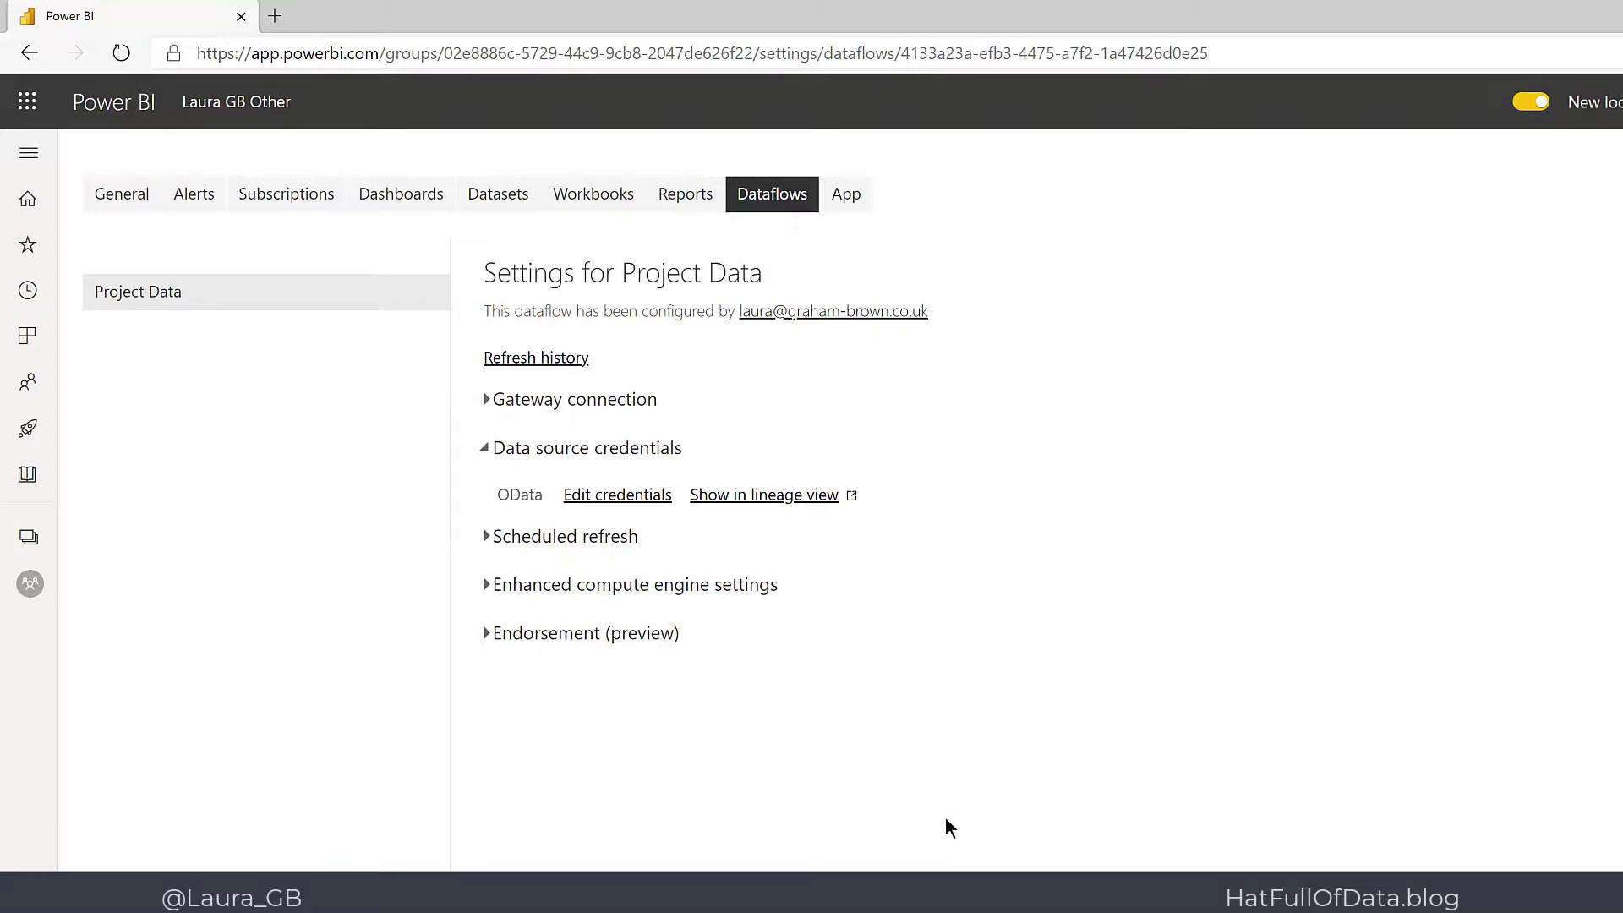
pyautogui.moveTo(117, 639)
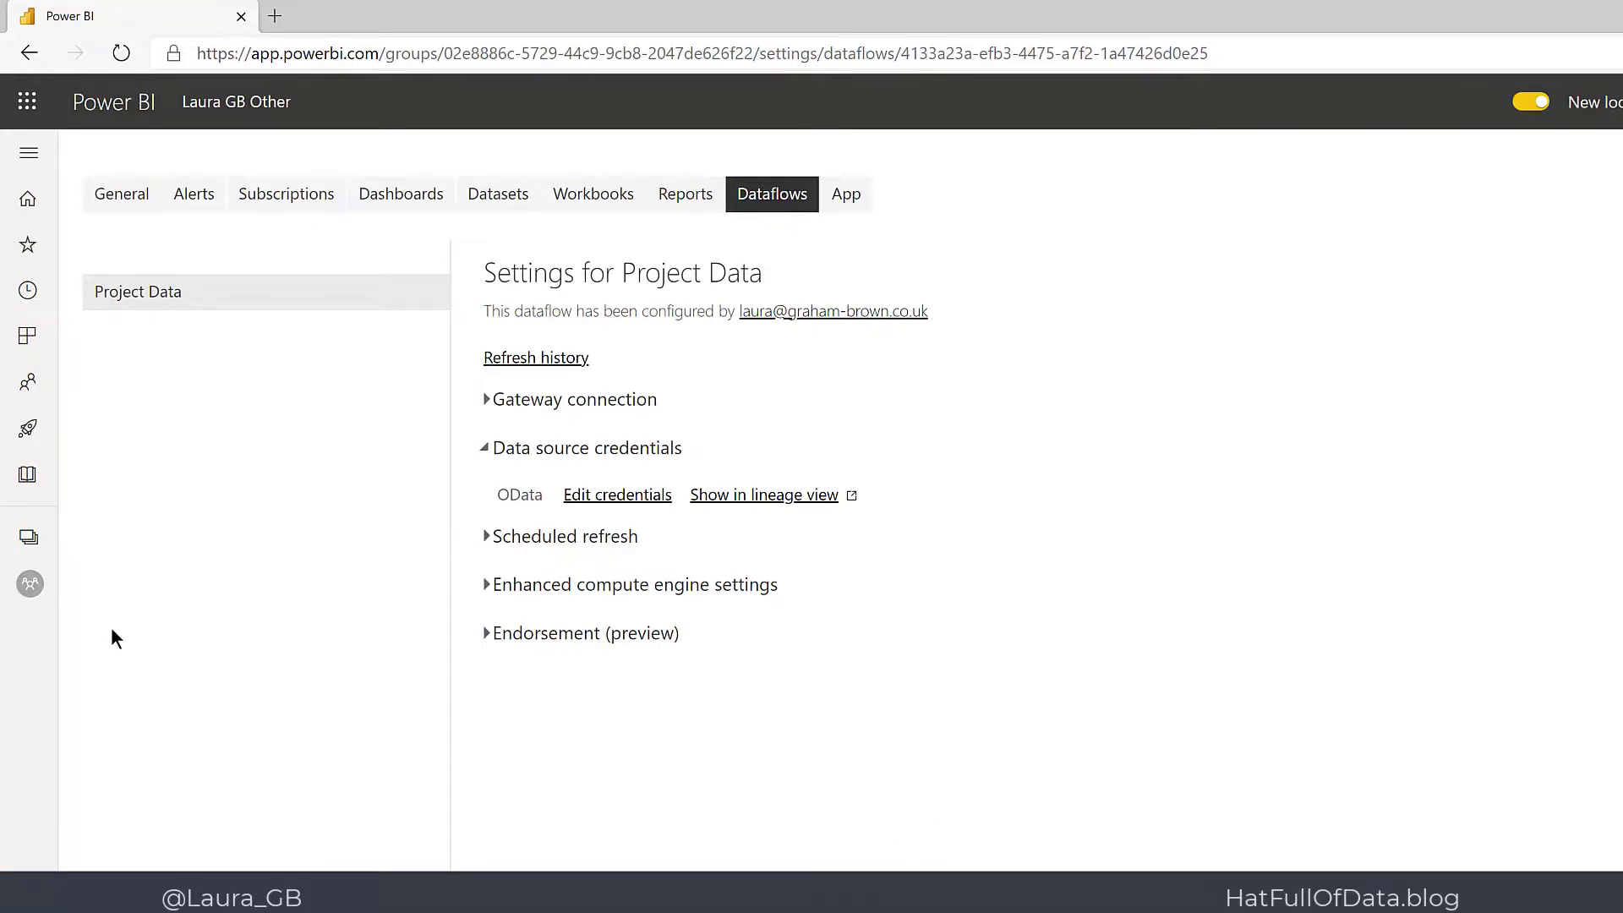